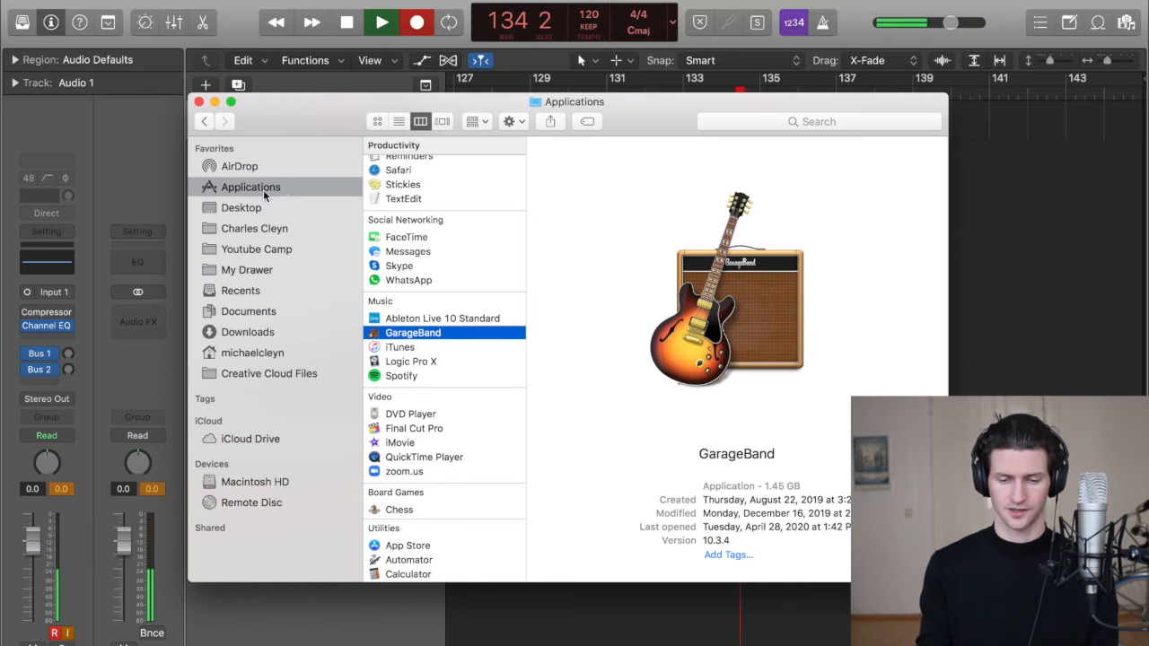
# Launch GarageBand from Applications, opening the 'GarageBand Tutorial Youtube' project
pyautogui.doubleClick(413, 332)
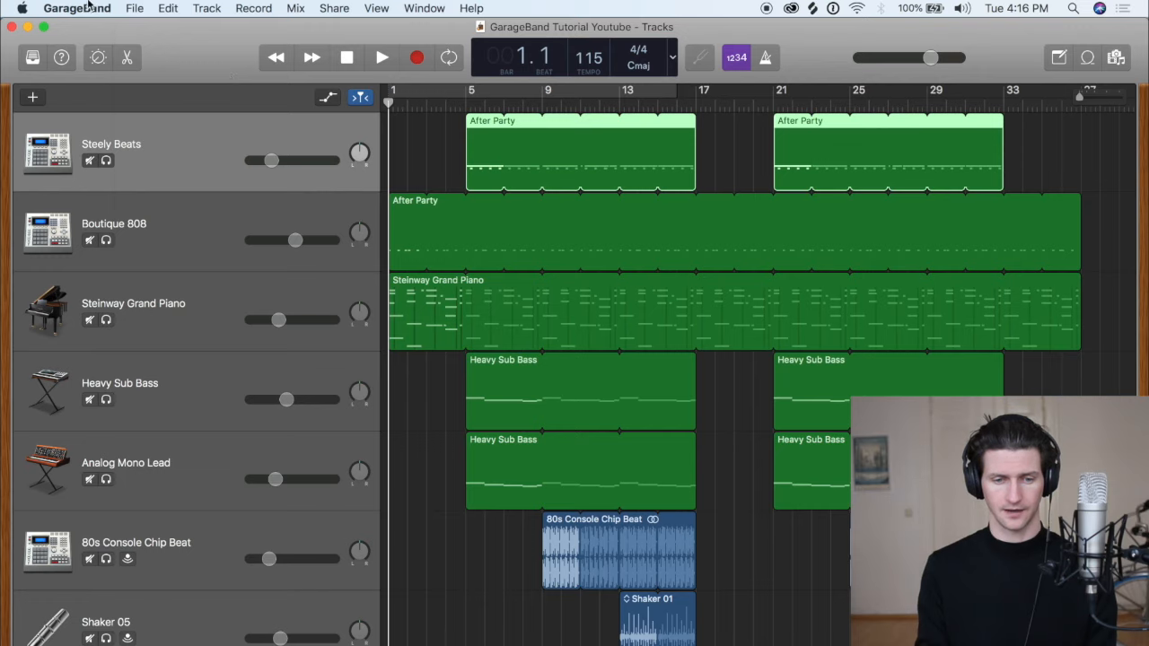
# Start a new song whose first track is a Drummer track (SoCal, Kyle)
pyautogui.click(33, 97)
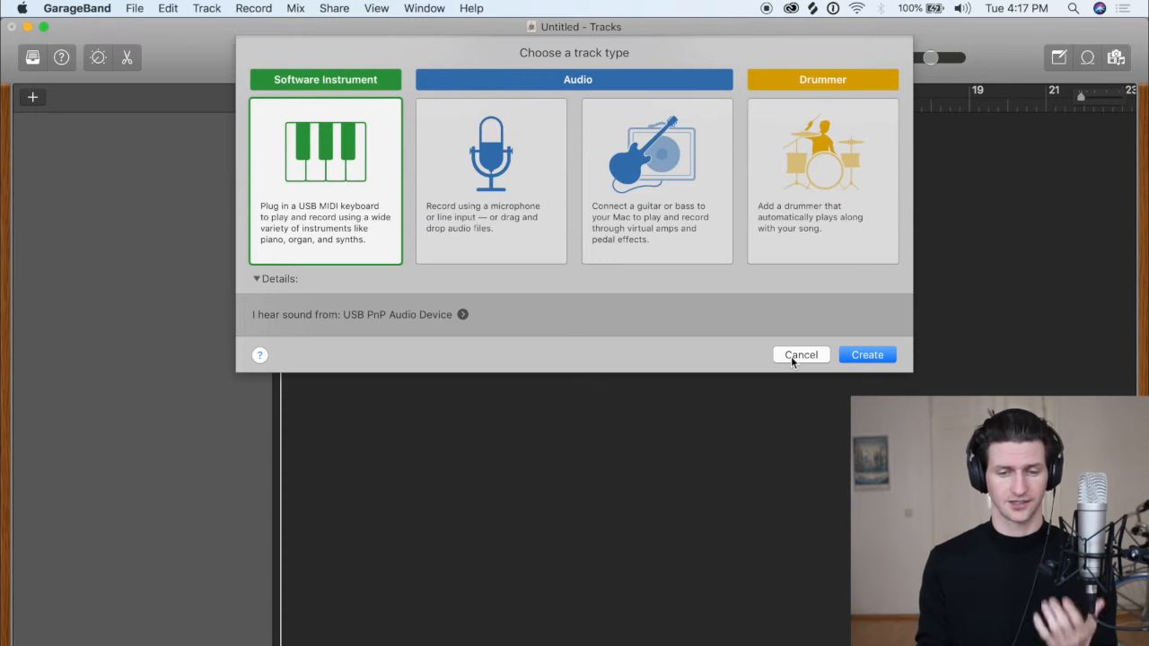
pyautogui.moveTo(595, 81)
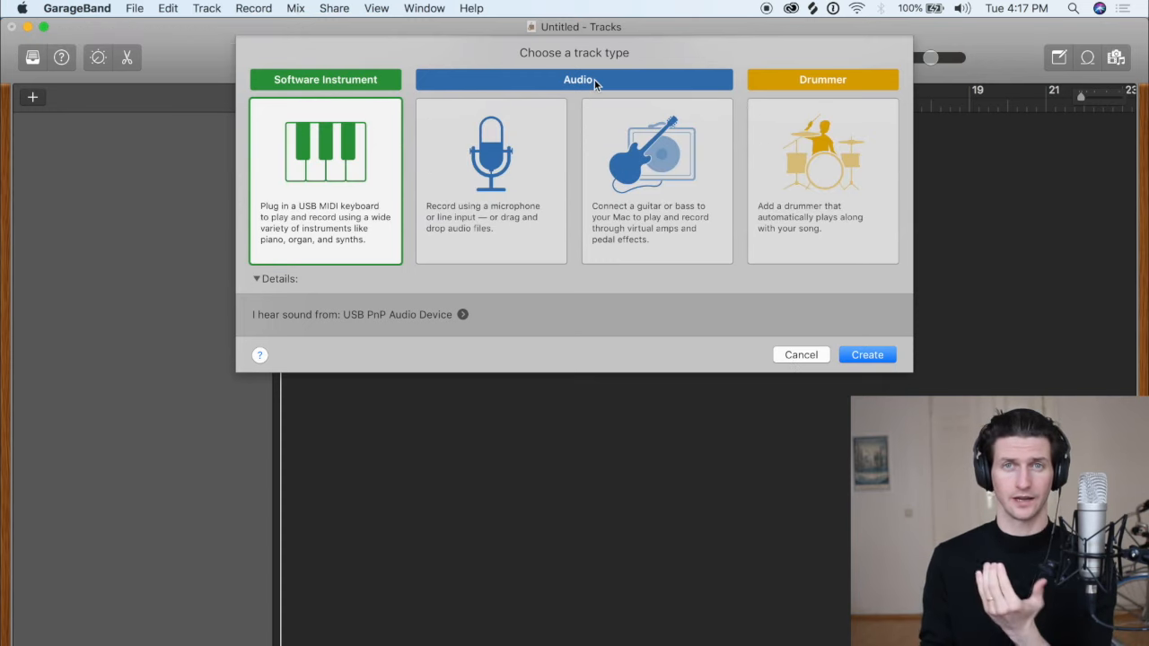
pyautogui.moveTo(830, 112)
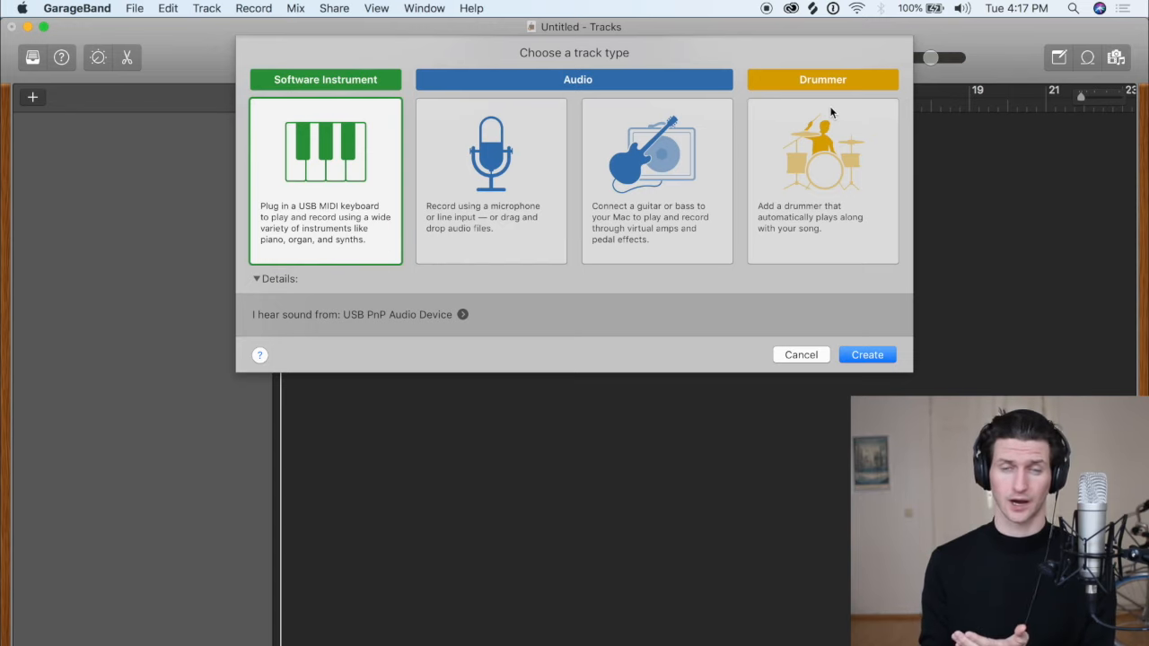
pyautogui.click(822, 179)
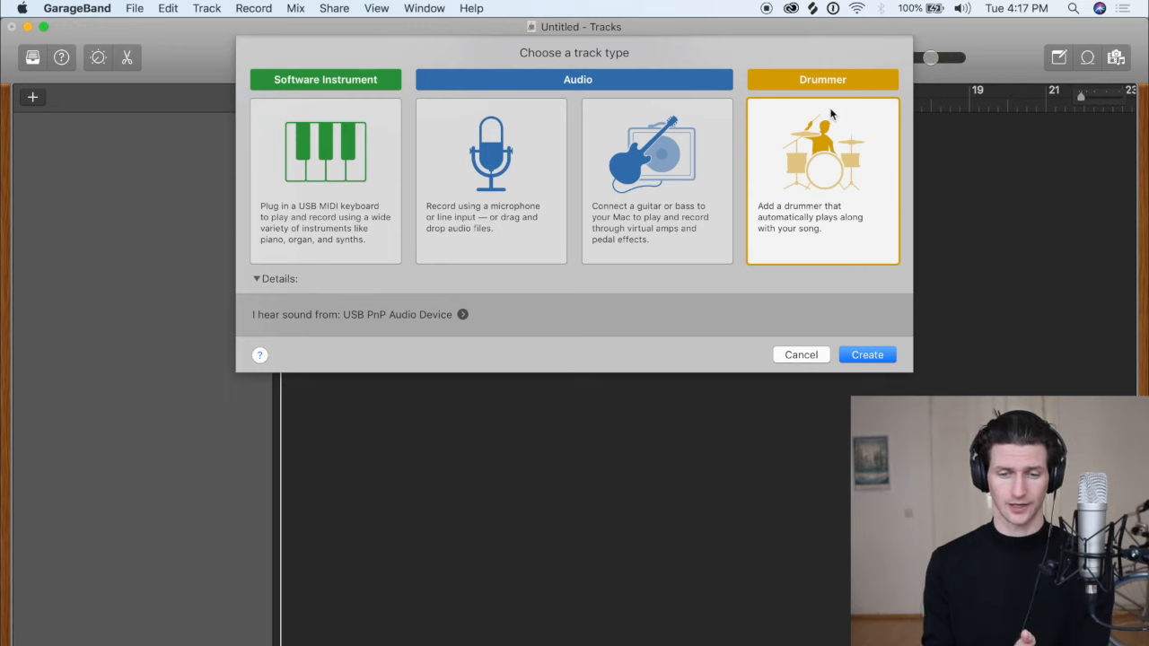
pyautogui.moveTo(380, 126)
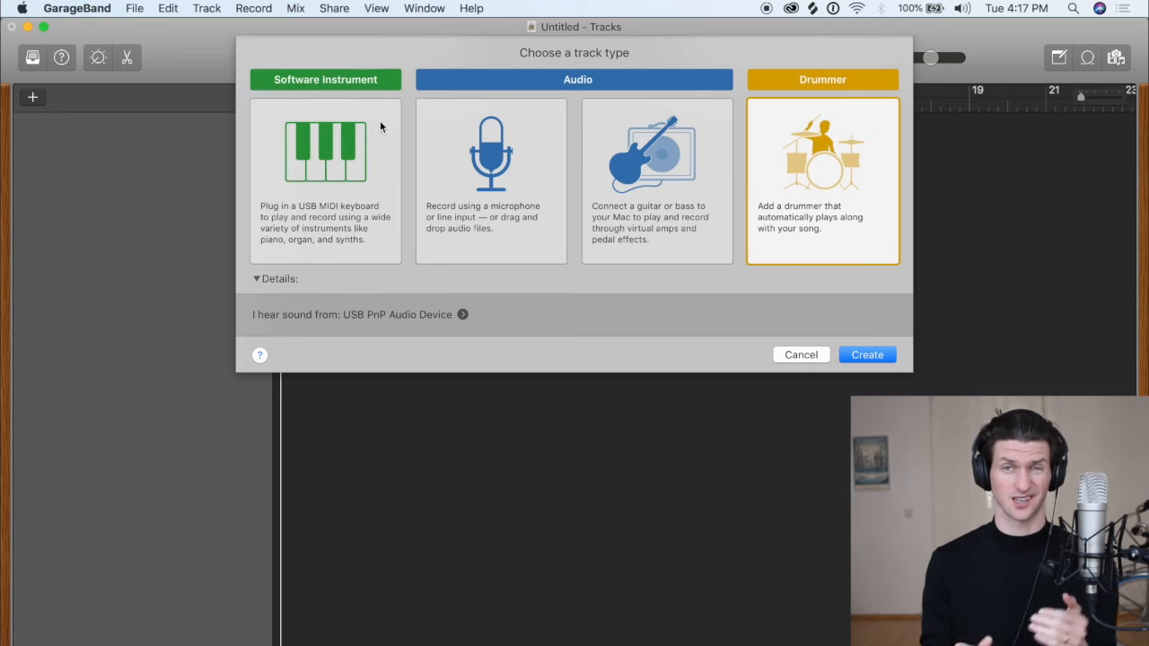
pyautogui.click(866, 354)
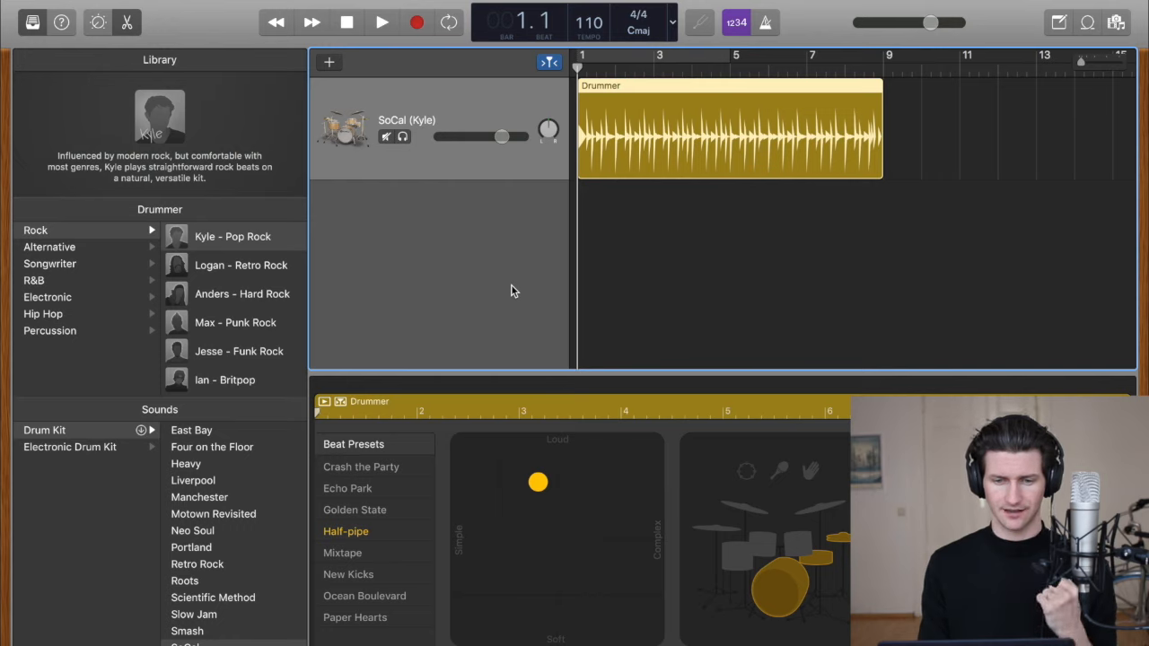
pyautogui.moveTo(437, 135)
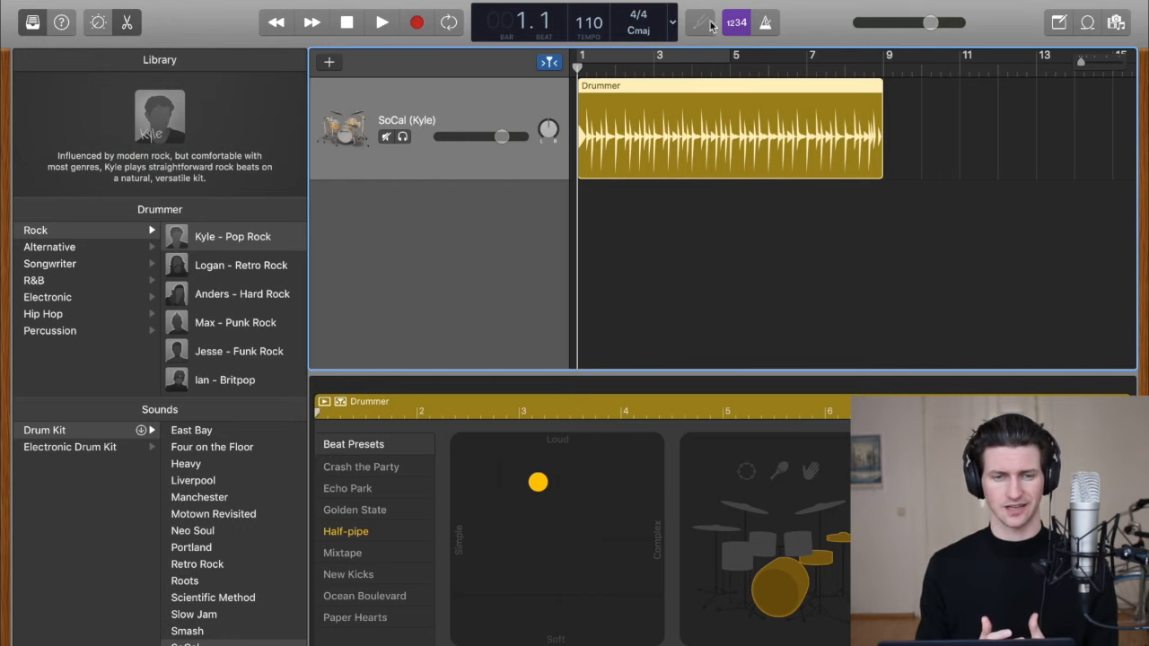
# Tune the drummer's XY pad for a more complex, softer beat with Darcy's Bluebird kit at 130 BPM
pyautogui.click(381, 22)
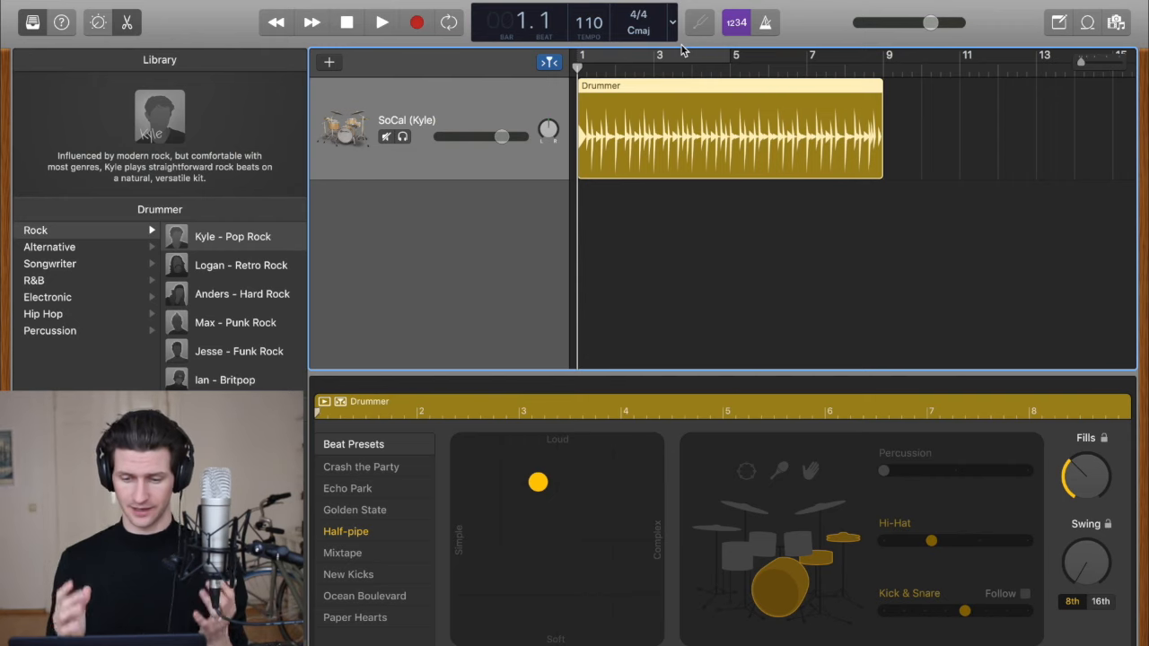
pyautogui.moveTo(804, 498)
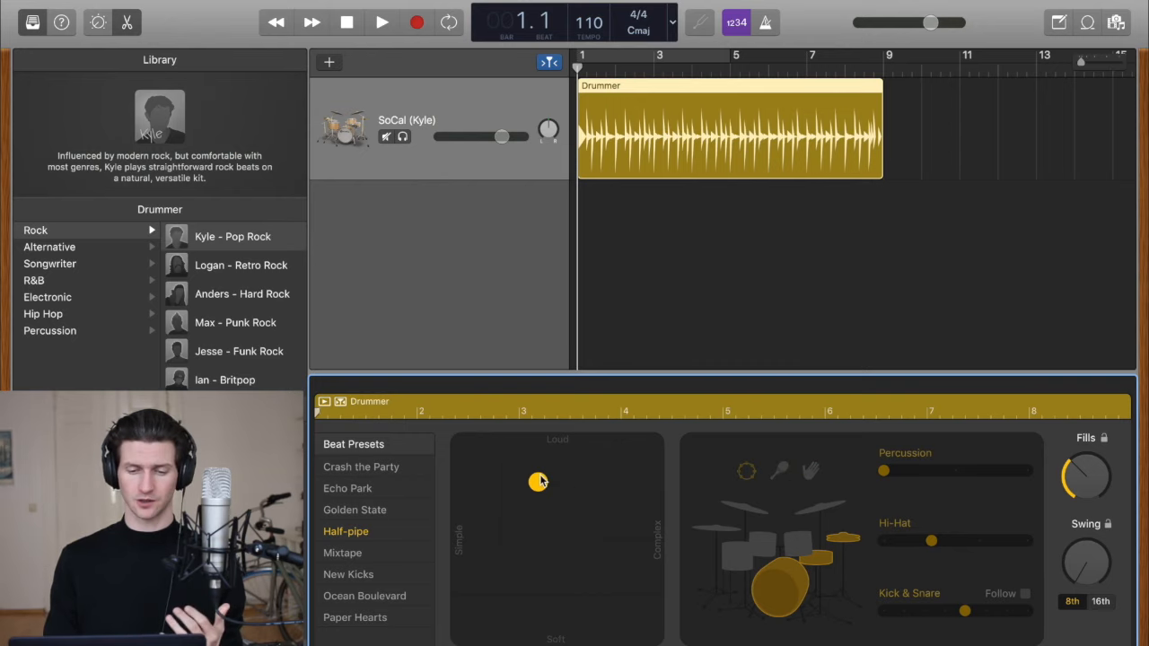
pyautogui.moveTo(539, 482); pyautogui.dragTo(603, 528)
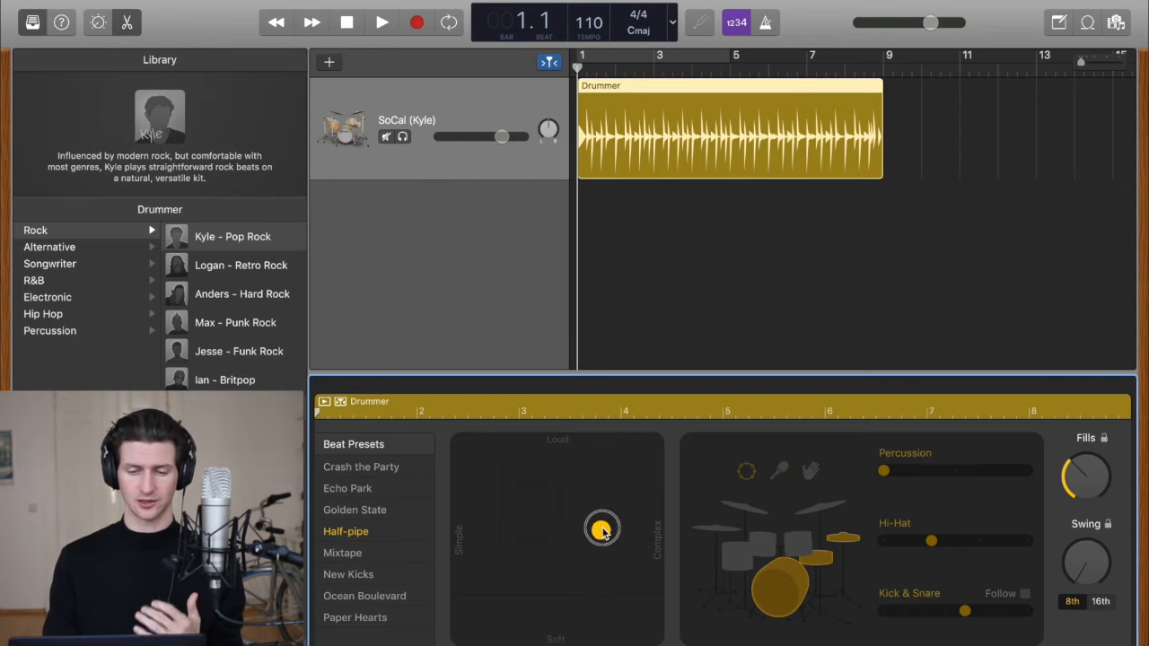
pyautogui.moveTo(601, 527); pyautogui.dragTo(556, 534)
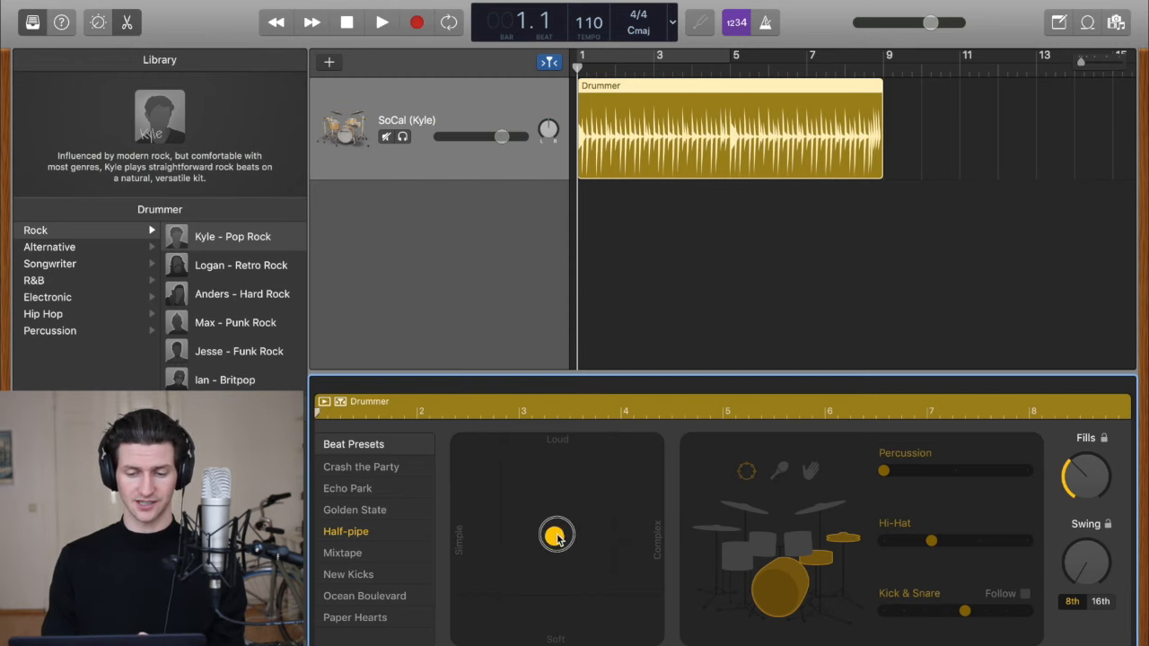
pyautogui.moveTo(557, 534); pyautogui.dragTo(523, 504)
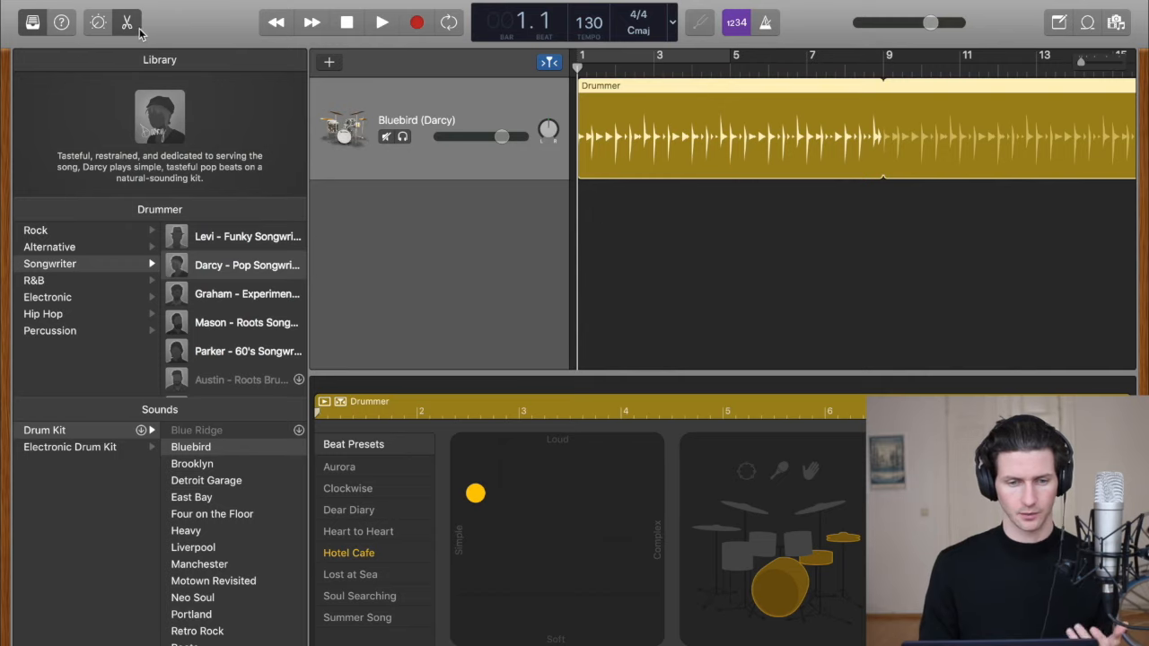
# Close the Drummer editor and the Library around the Bluebird (Darcy) track
pyautogui.click(32, 22)
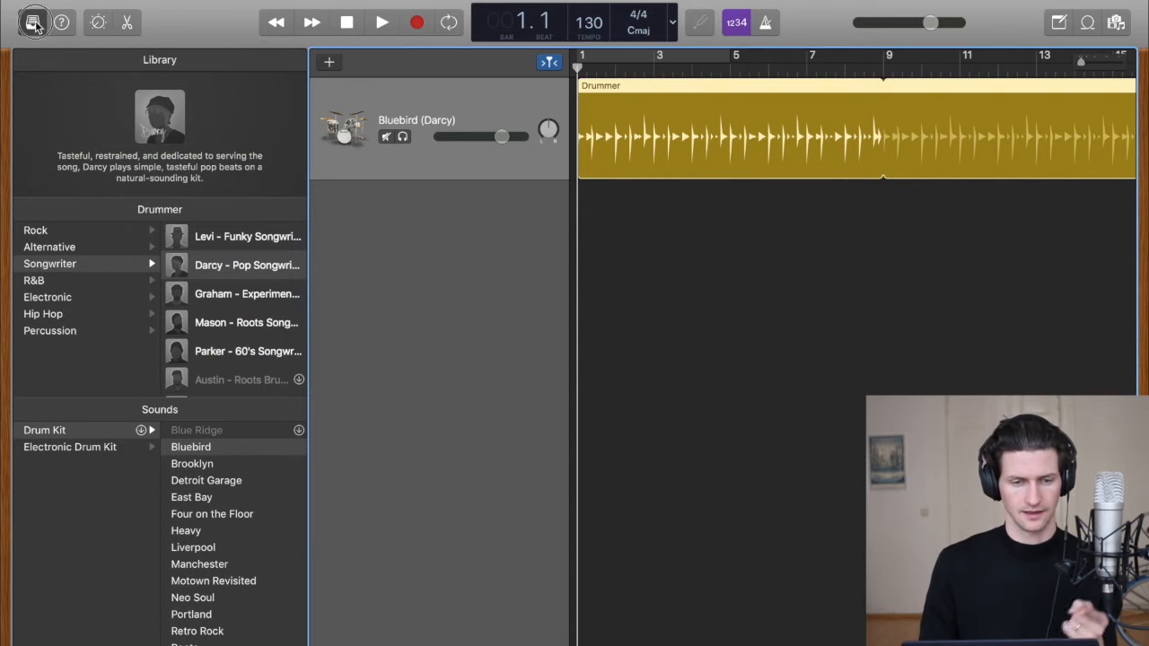
pyautogui.click(32, 23)
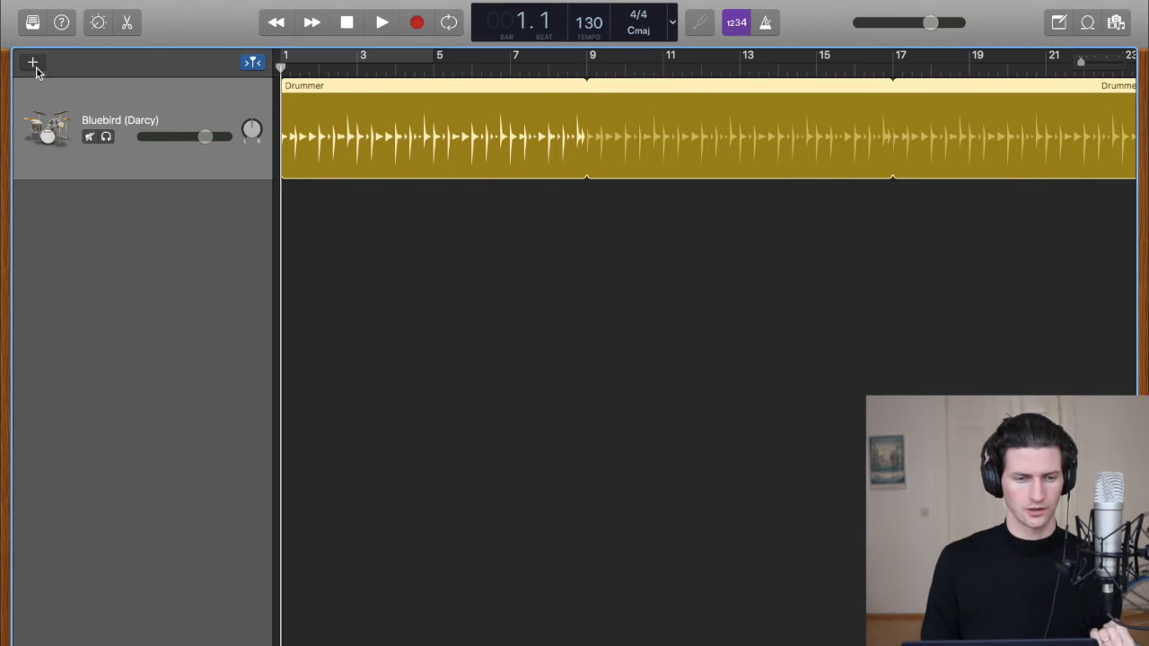
# Add a software instrument track below the drums and browse the Library sounds
pyautogui.click(34, 62)
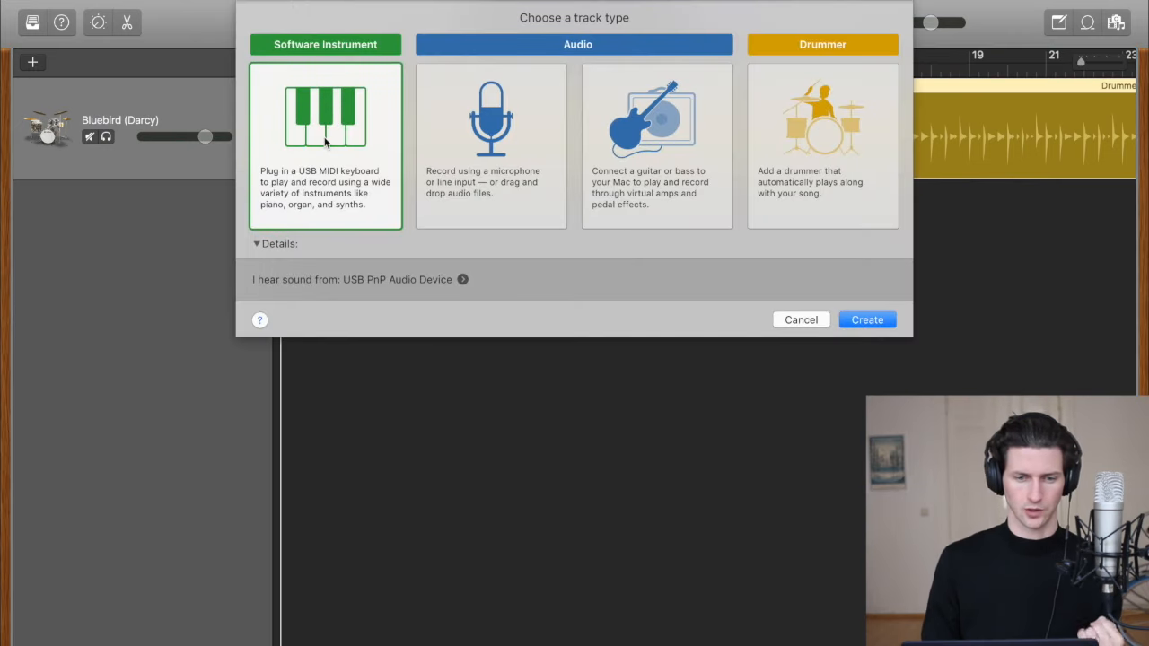
pyautogui.moveTo(867, 320)
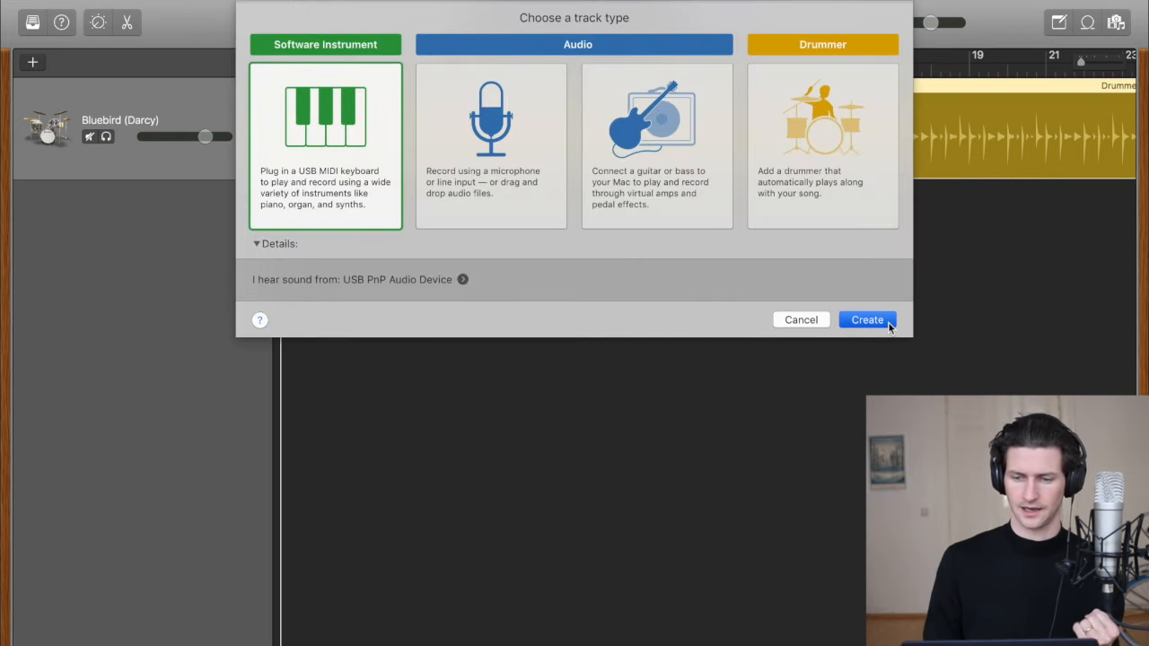
pyautogui.click(866, 320)
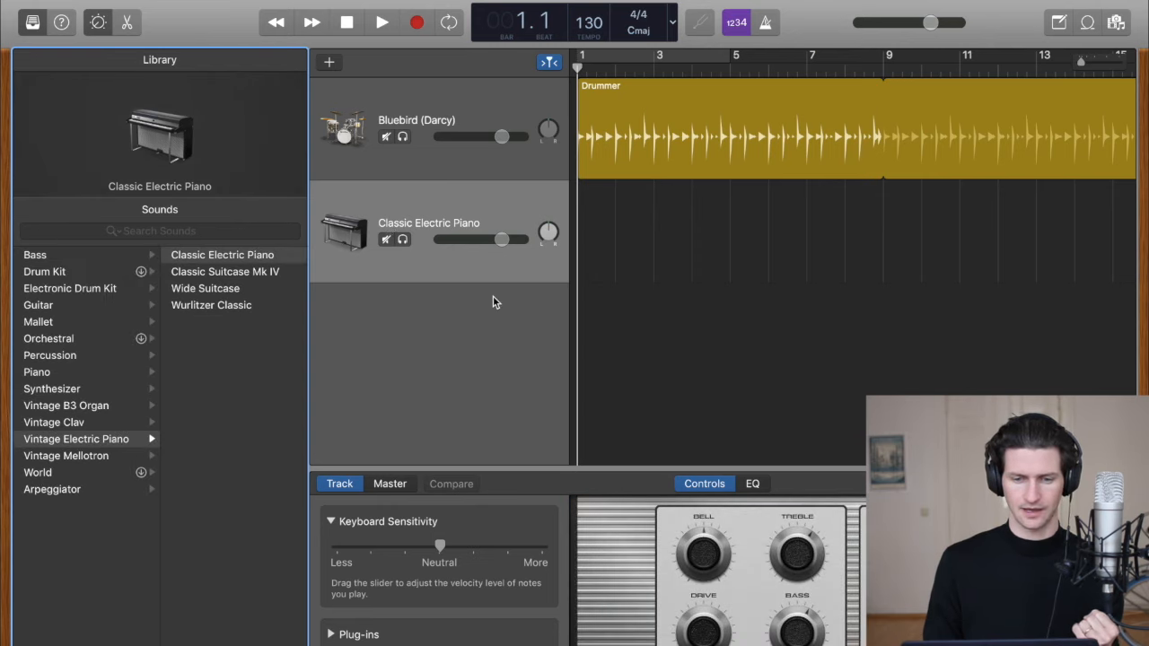
pyautogui.moveTo(490, 204)
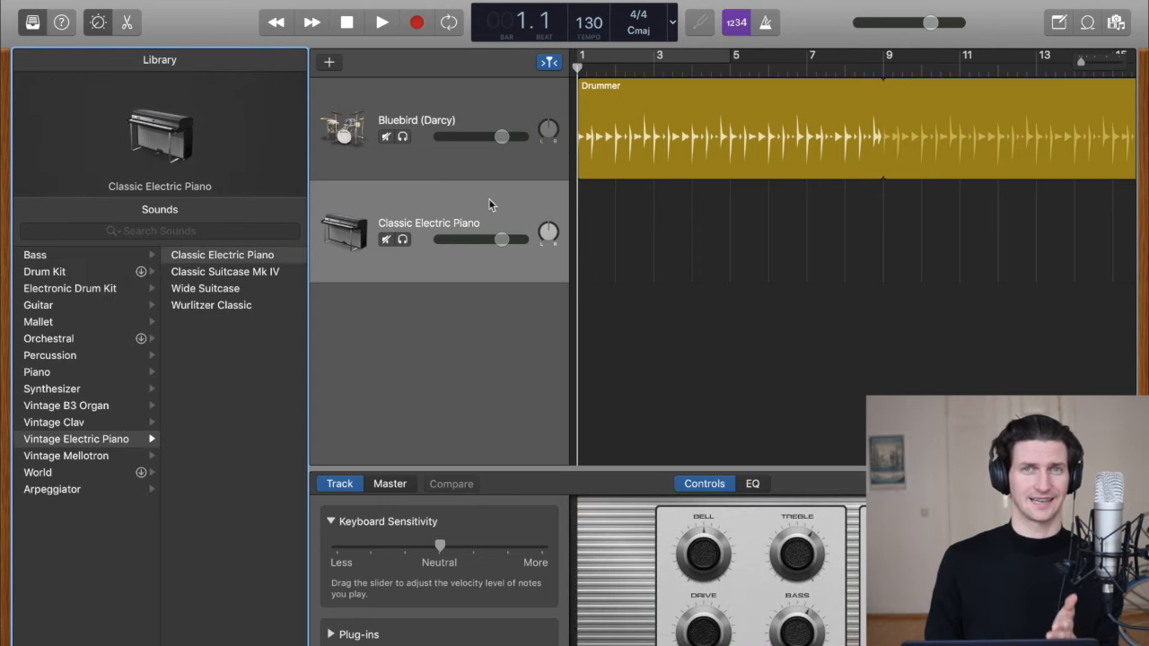
pyautogui.moveTo(101, 254)
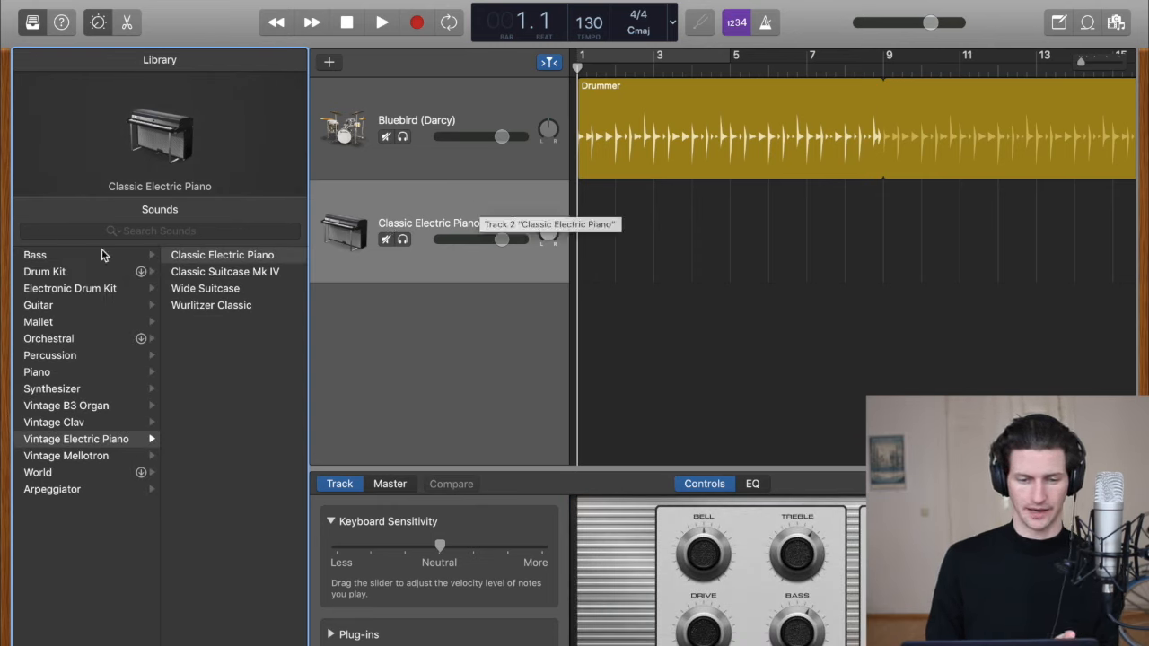
pyautogui.click(34, 255)
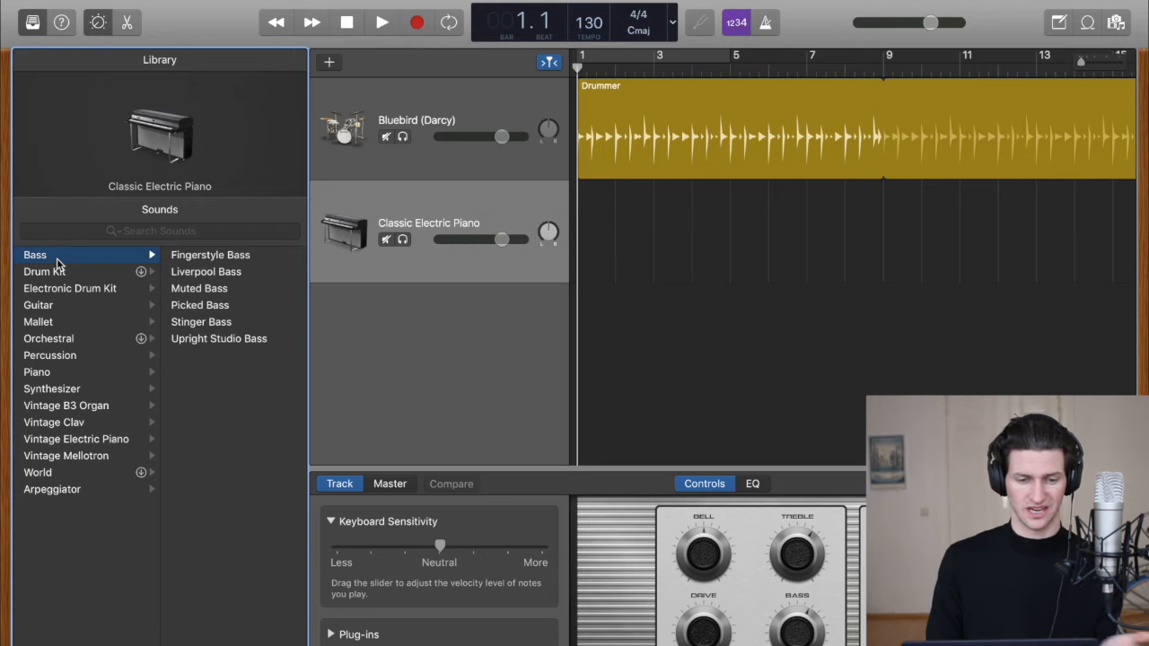
pyautogui.moveTo(83, 272)
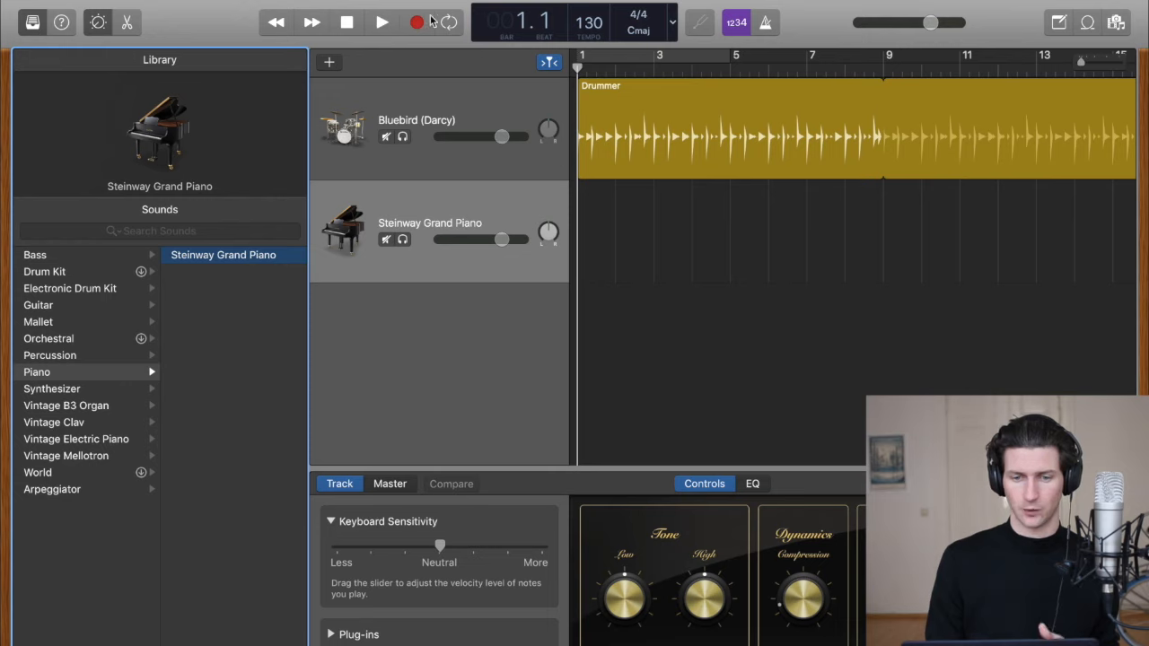
pyautogui.moveTo(417, 22)
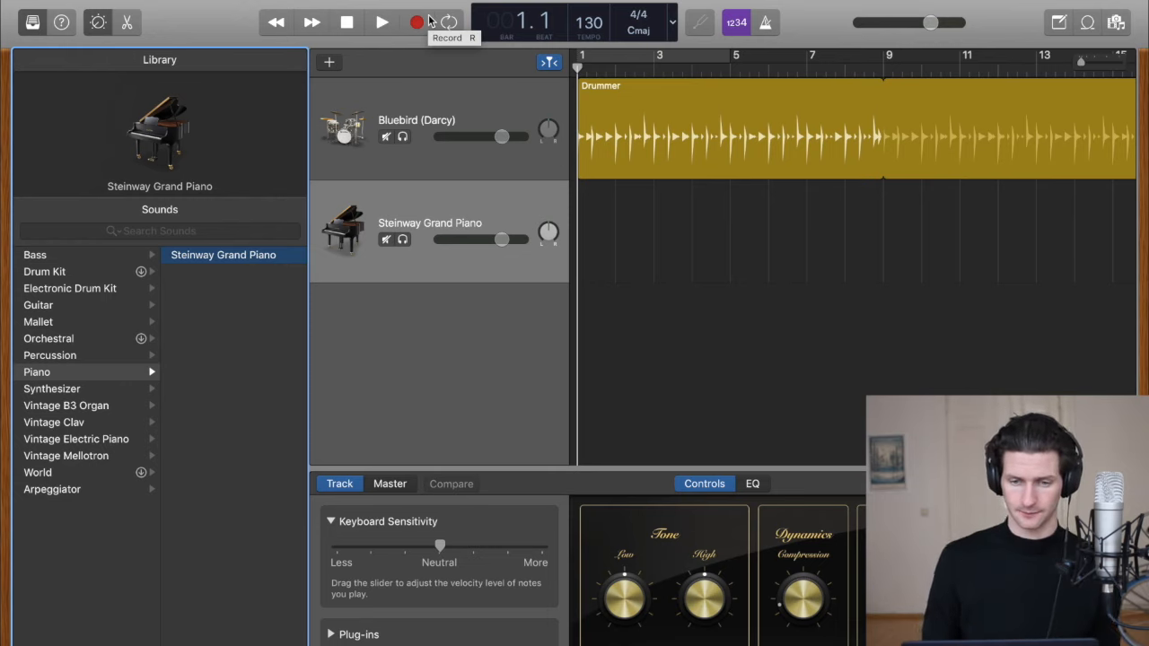
# Record a Steinway Grand Piano part across bars 1 to 9
pyautogui.click(416, 21)
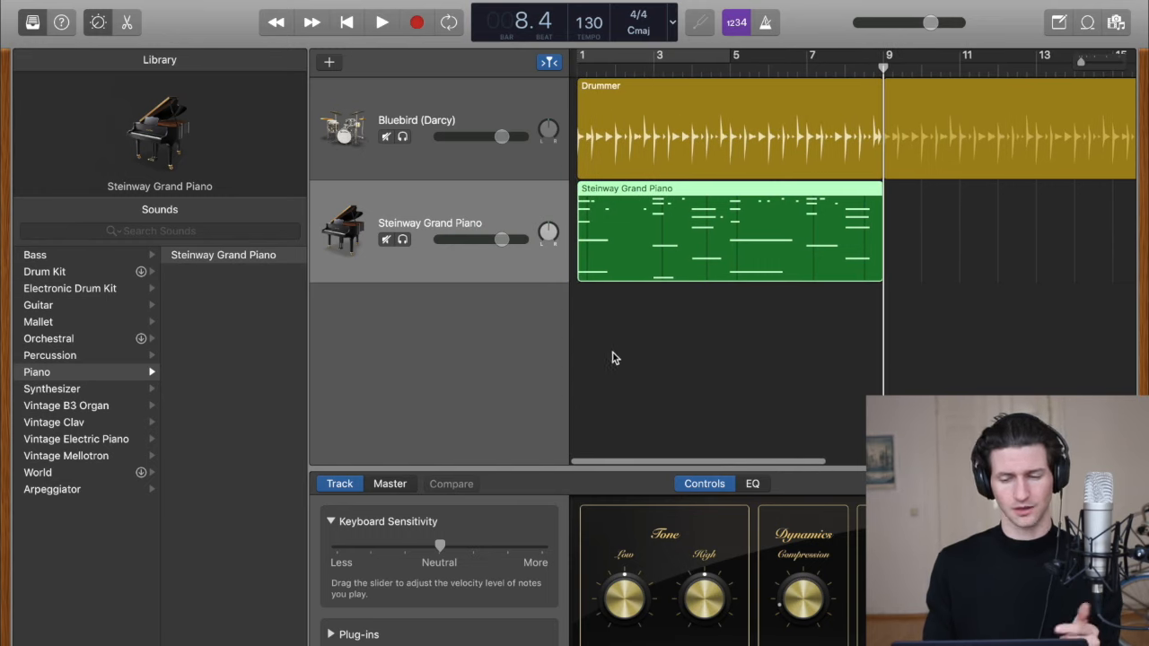
pyautogui.moveTo(630, 262)
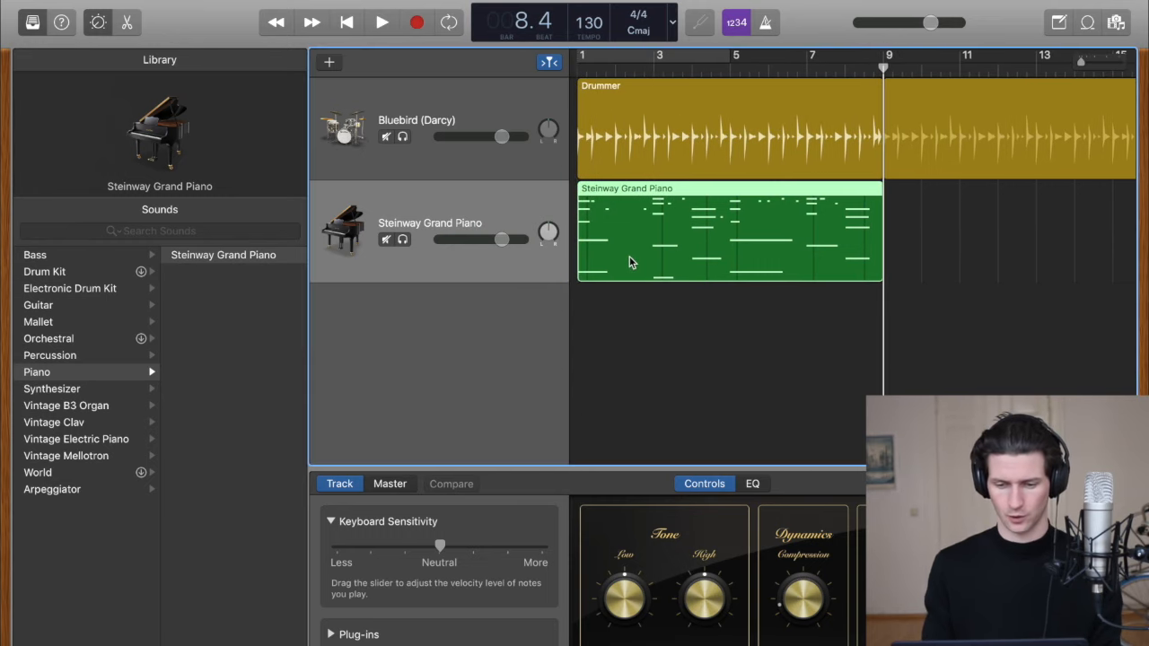
# Open the piano region in an enlarged Piano Roll and quantize its notes to 1/16 note
pyautogui.doubleClick(729, 231)
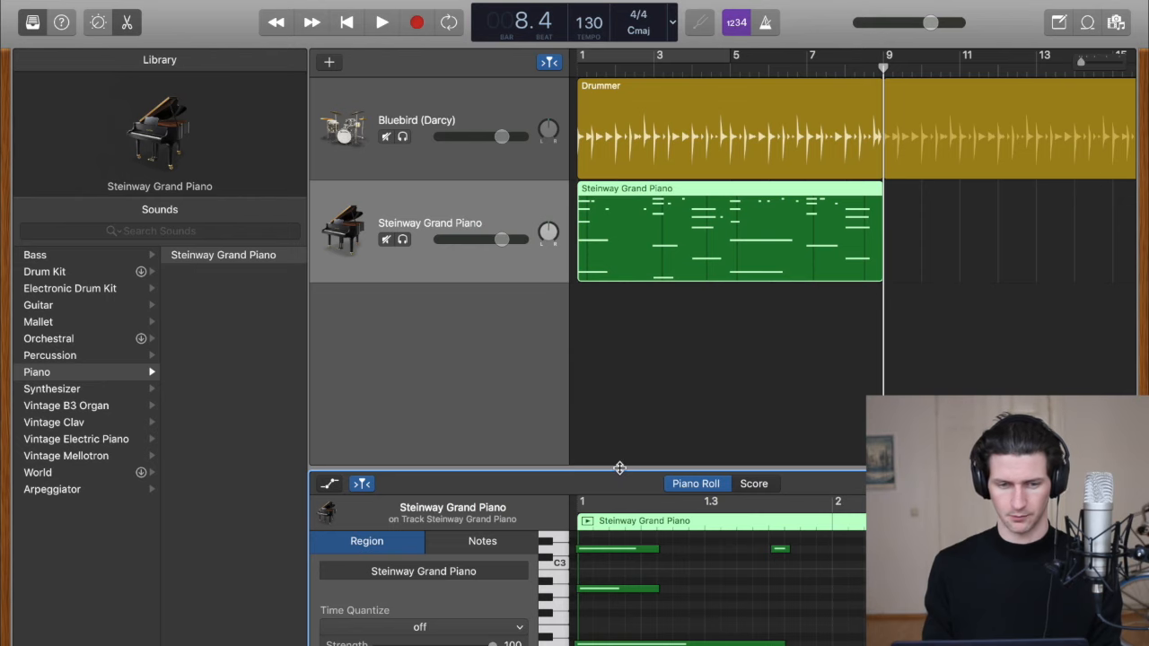
pyautogui.moveTo(619, 467); pyautogui.dragTo(620, 323)
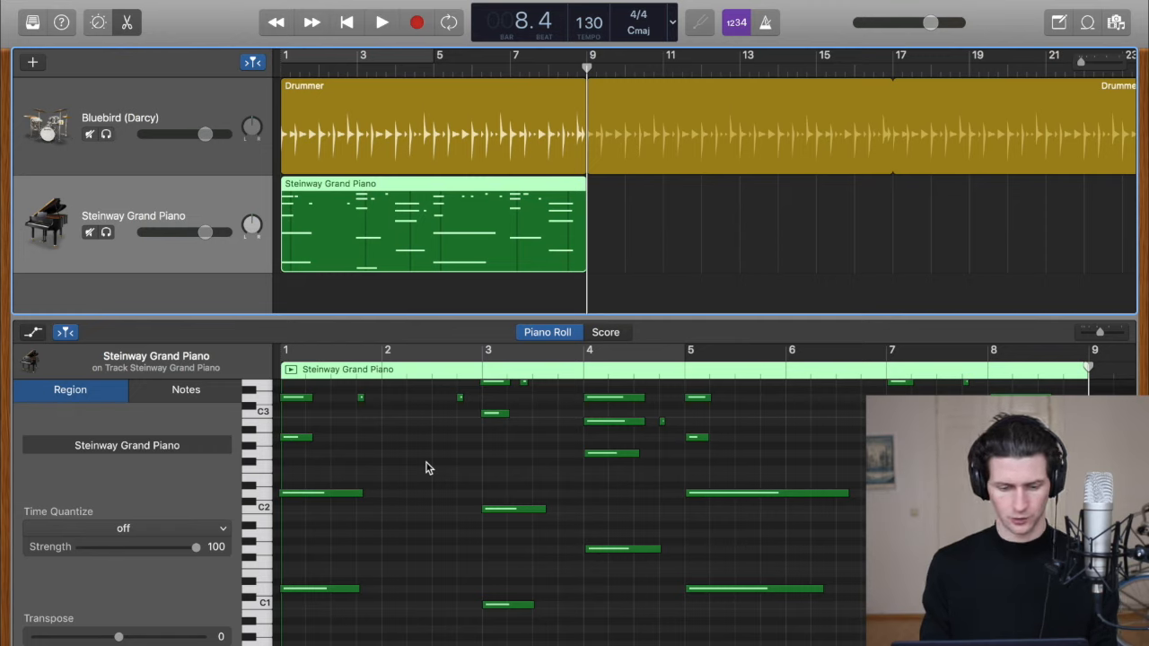
pyautogui.click(185, 389)
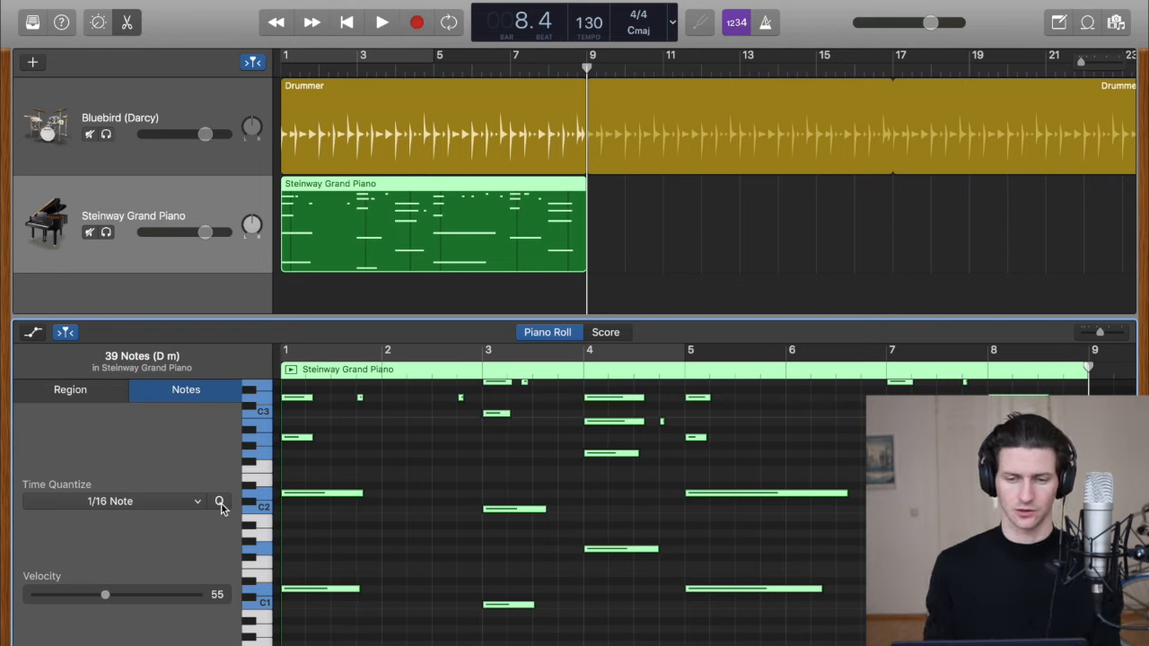
pyautogui.click(347, 22)
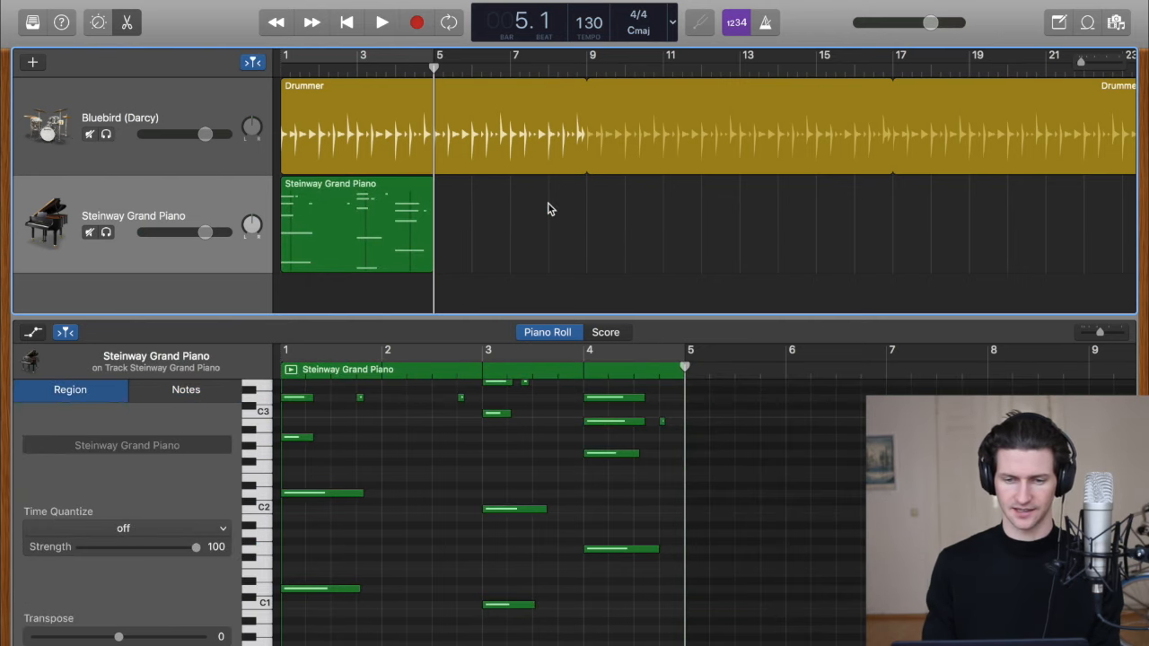
# Select the Drummer and piano regions to loop them and view the piano notes
pyautogui.click(355, 125)
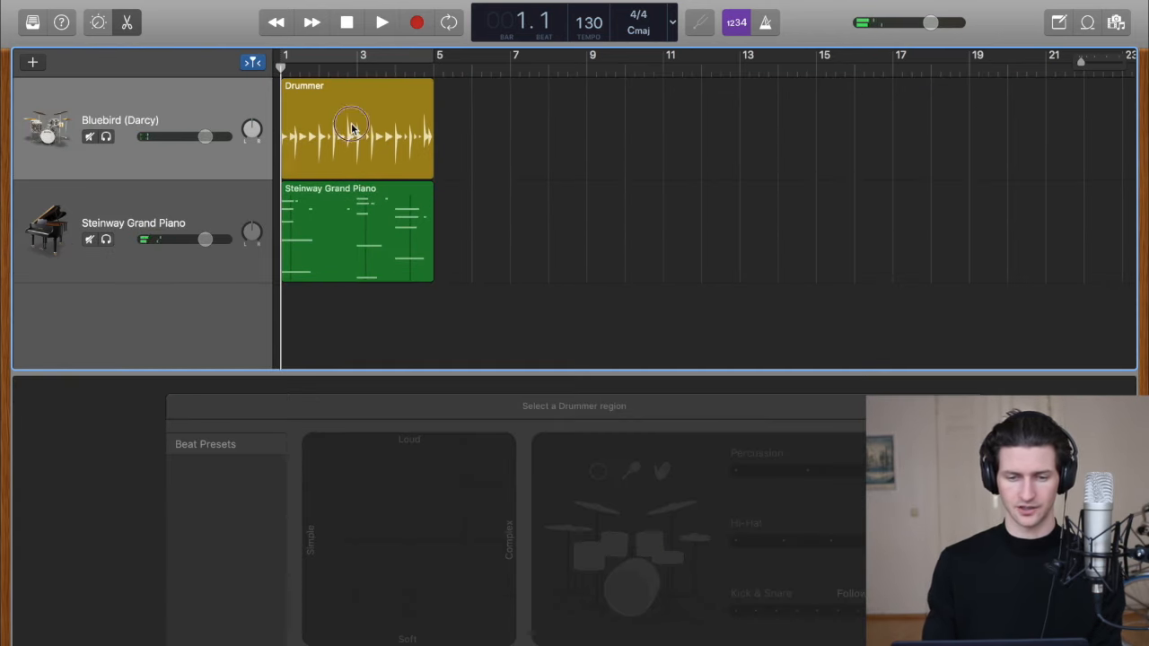
pyautogui.click(355, 126)
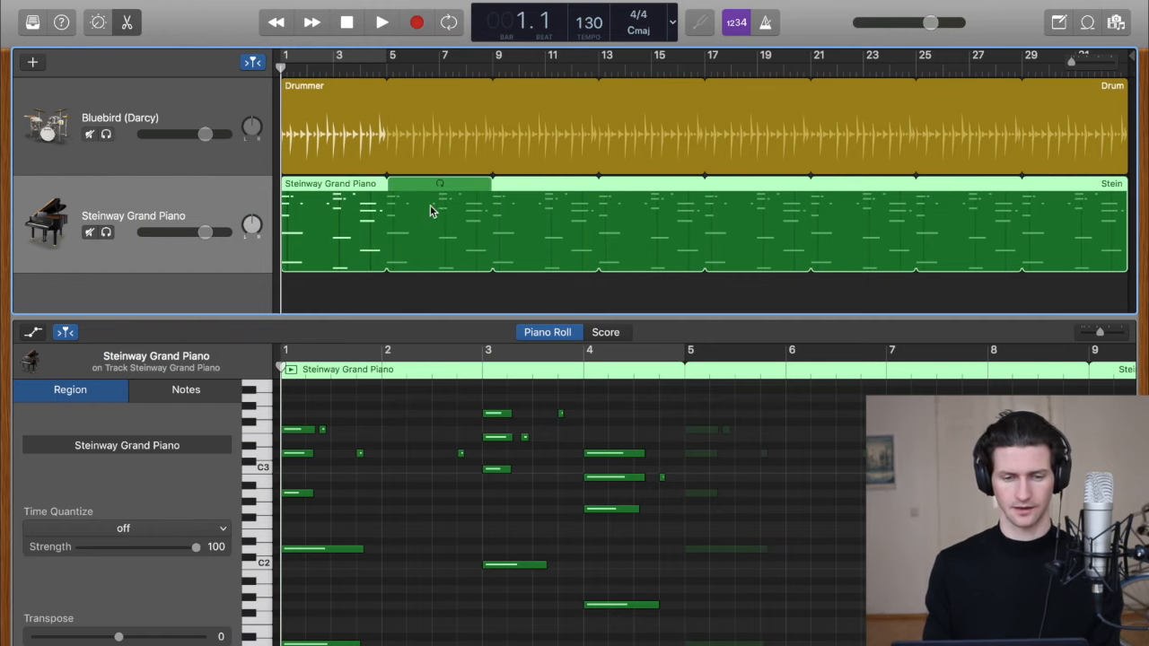
# Add Heavy Sub Bass and Analog Mono Lead instrument tracks below the piano
pyautogui.click(33, 62)
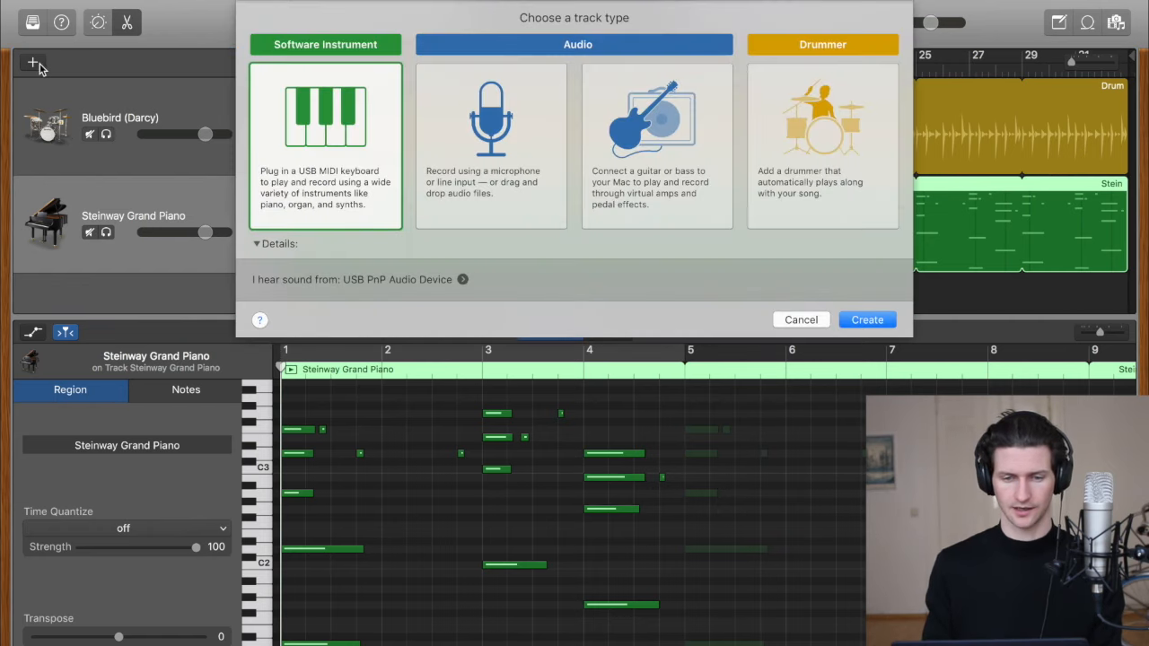
pyautogui.click(866, 319)
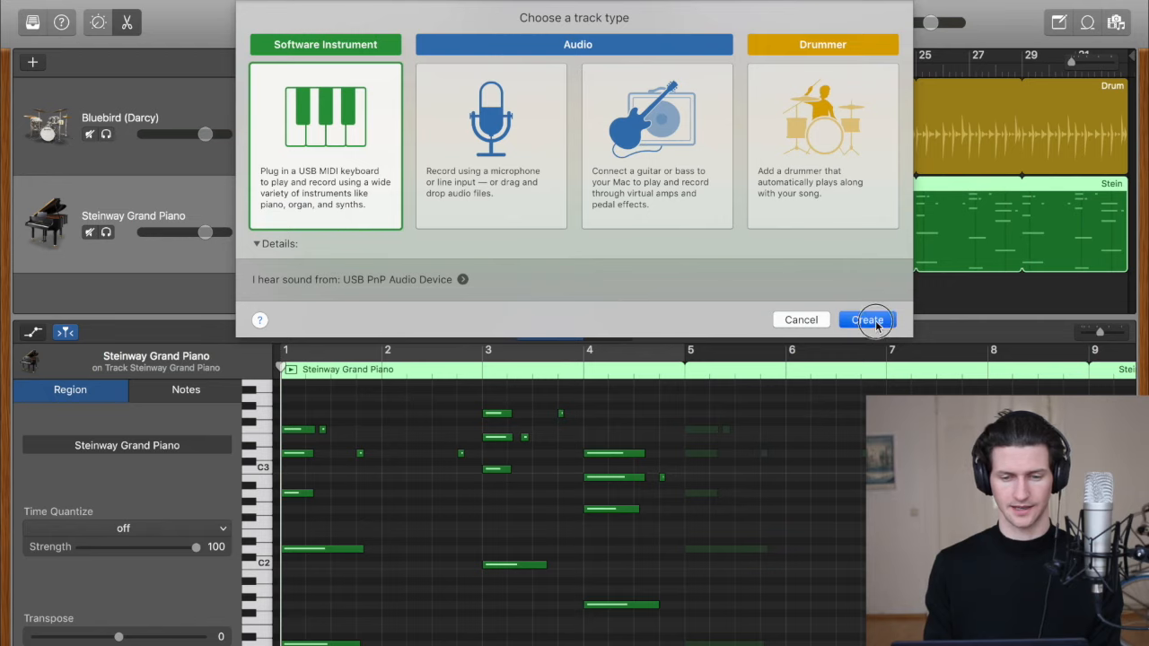
pyautogui.click(866, 320)
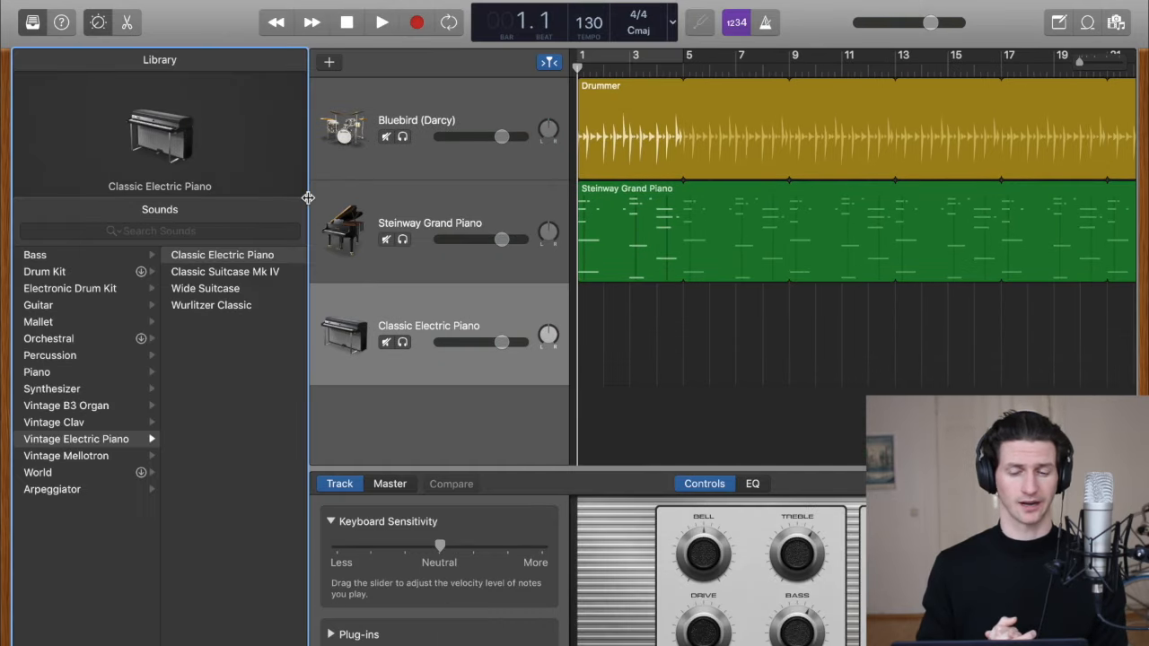
pyautogui.click(34, 255)
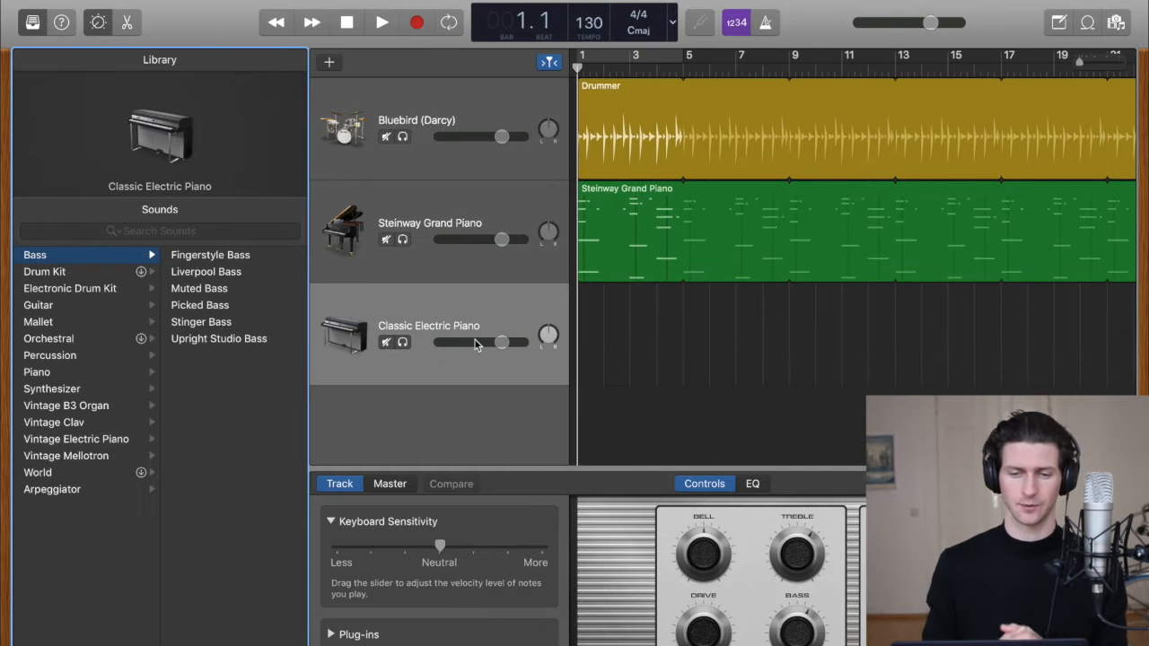
pyautogui.moveTo(475, 342)
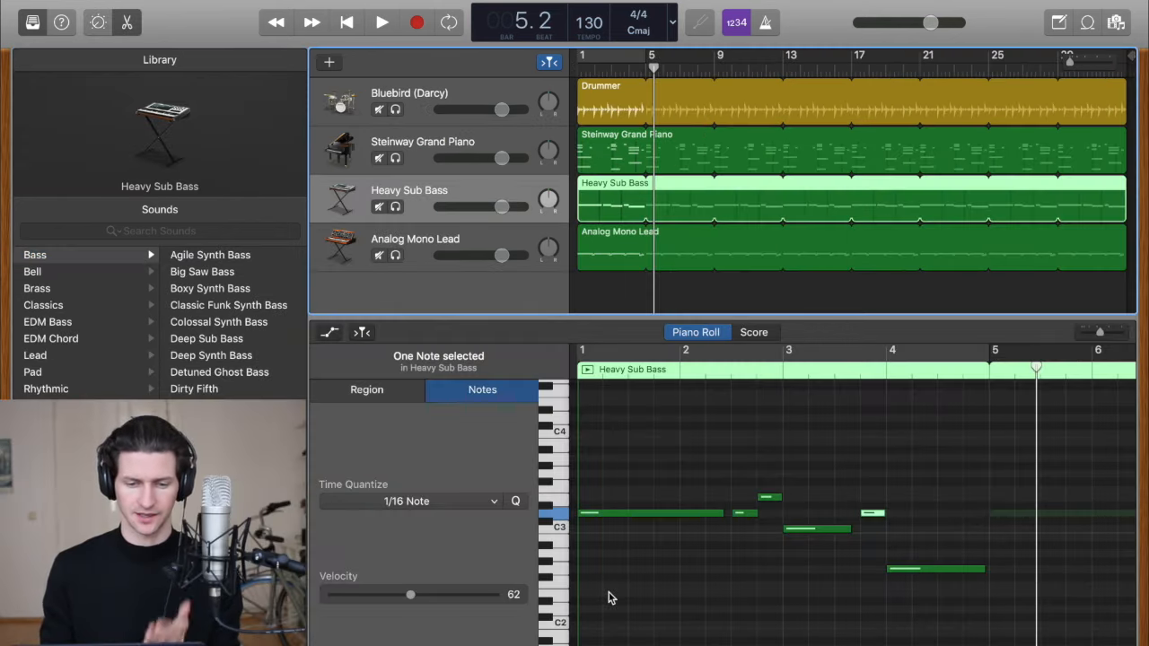
pyautogui.click(366, 390)
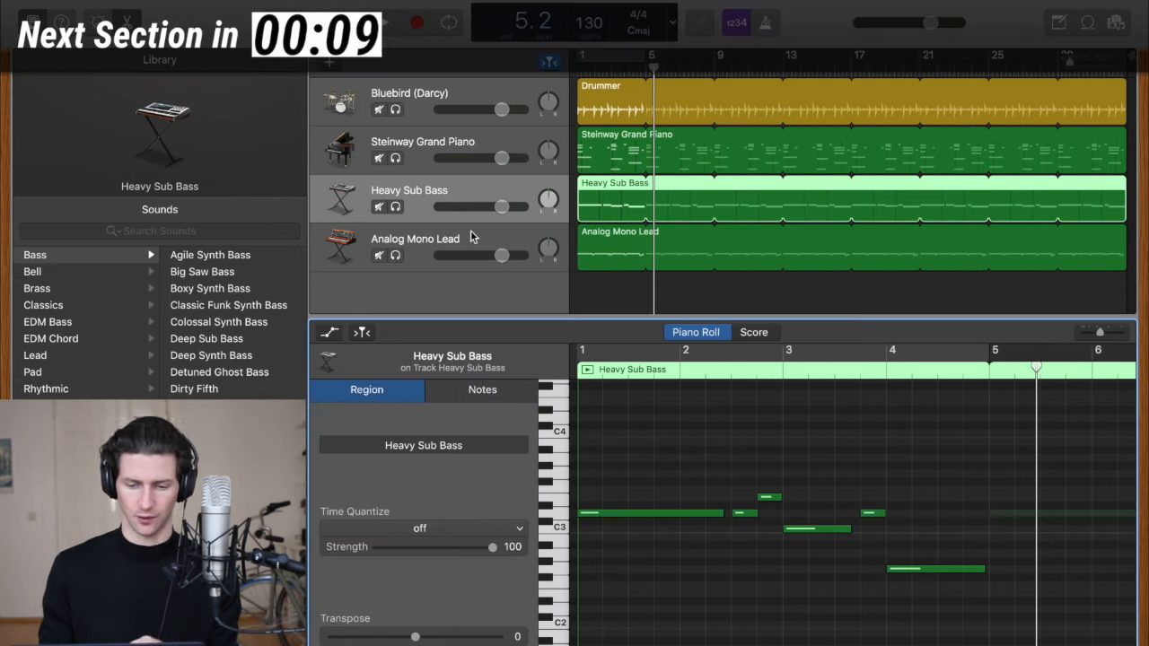
# Hide the Library and editor to show the full four-track arrangement
pyautogui.click(414, 239)
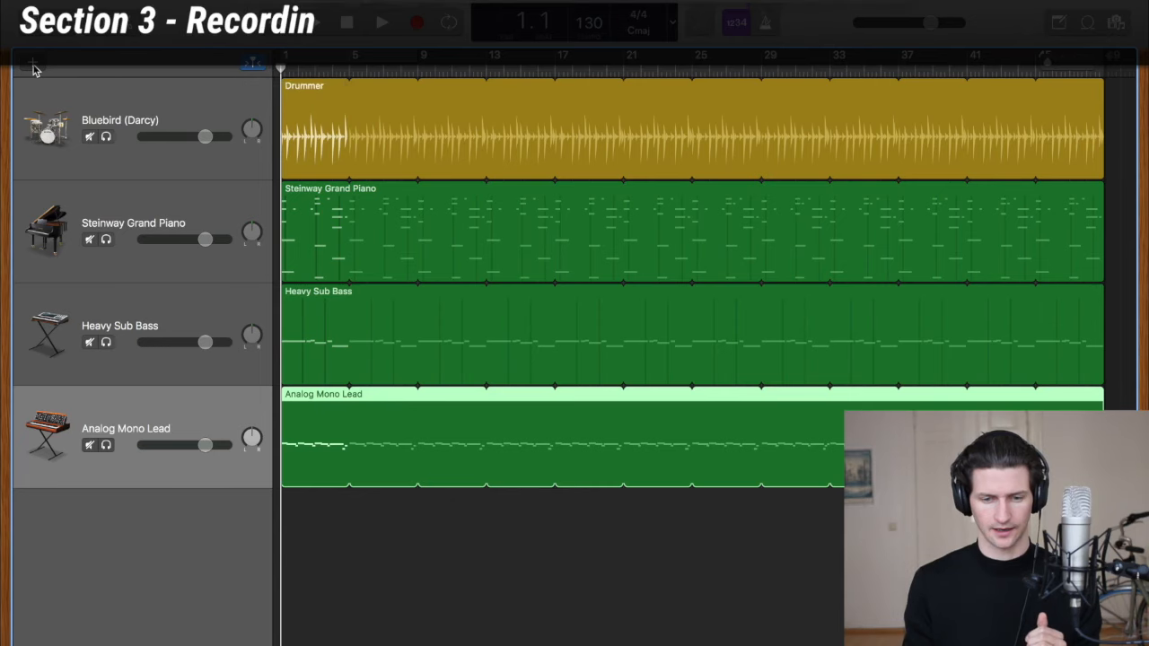
# Open the new-track chooser to add a microphone audio track
pyautogui.click(32, 61)
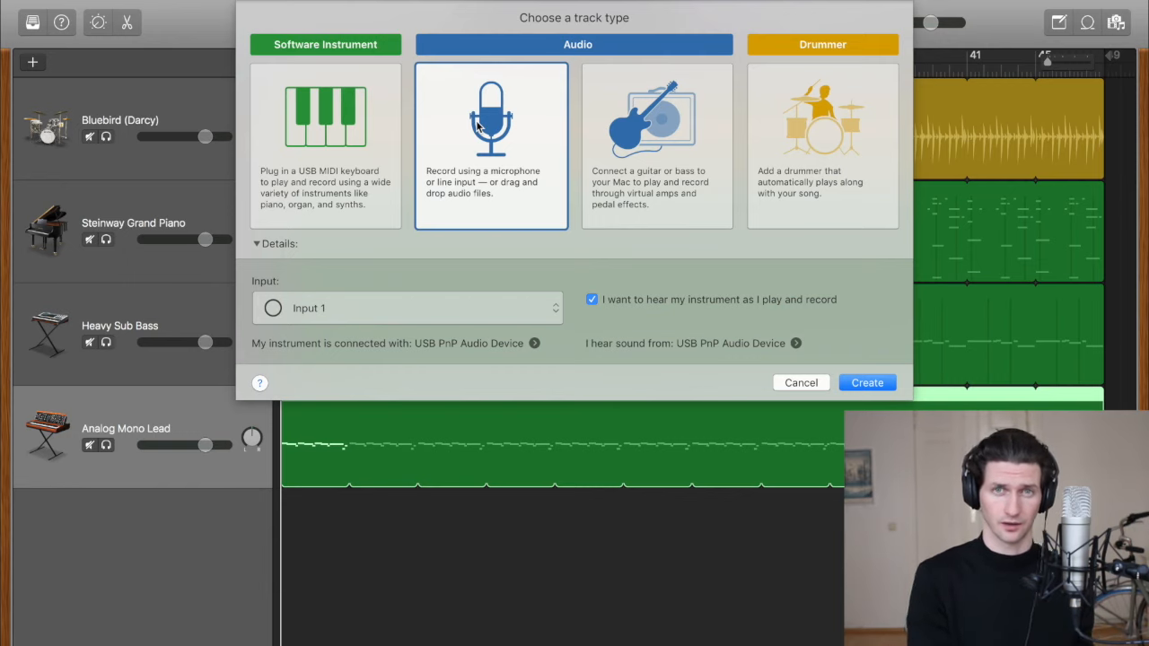
pyautogui.moveTo(515, 125)
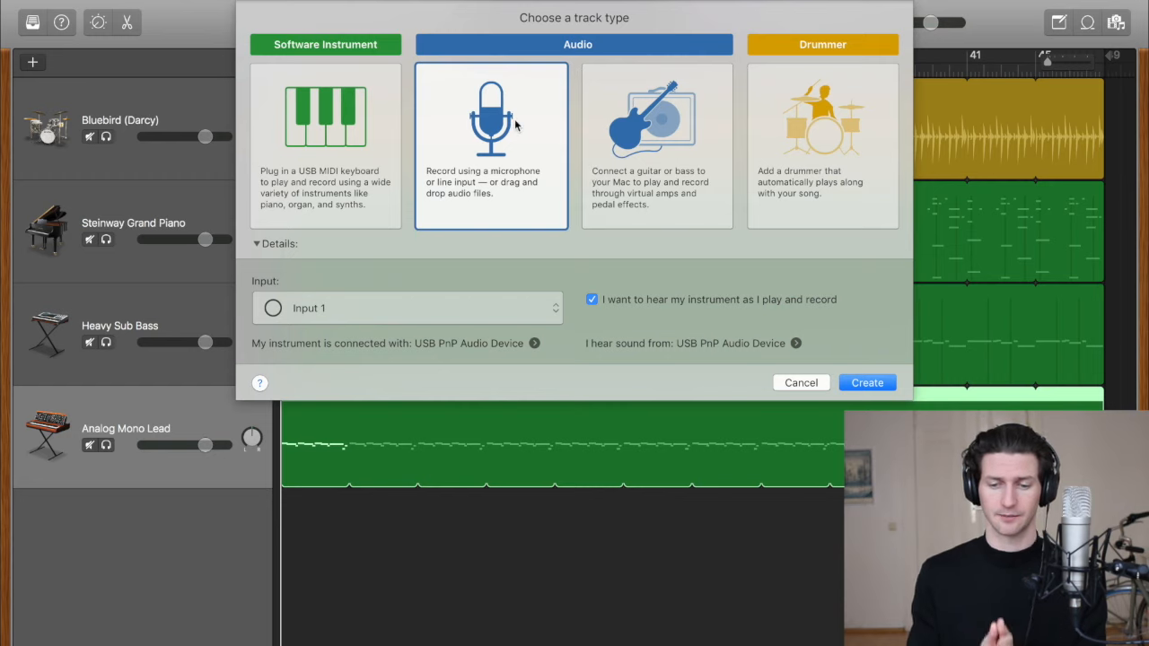
pyautogui.moveTo(877, 365)
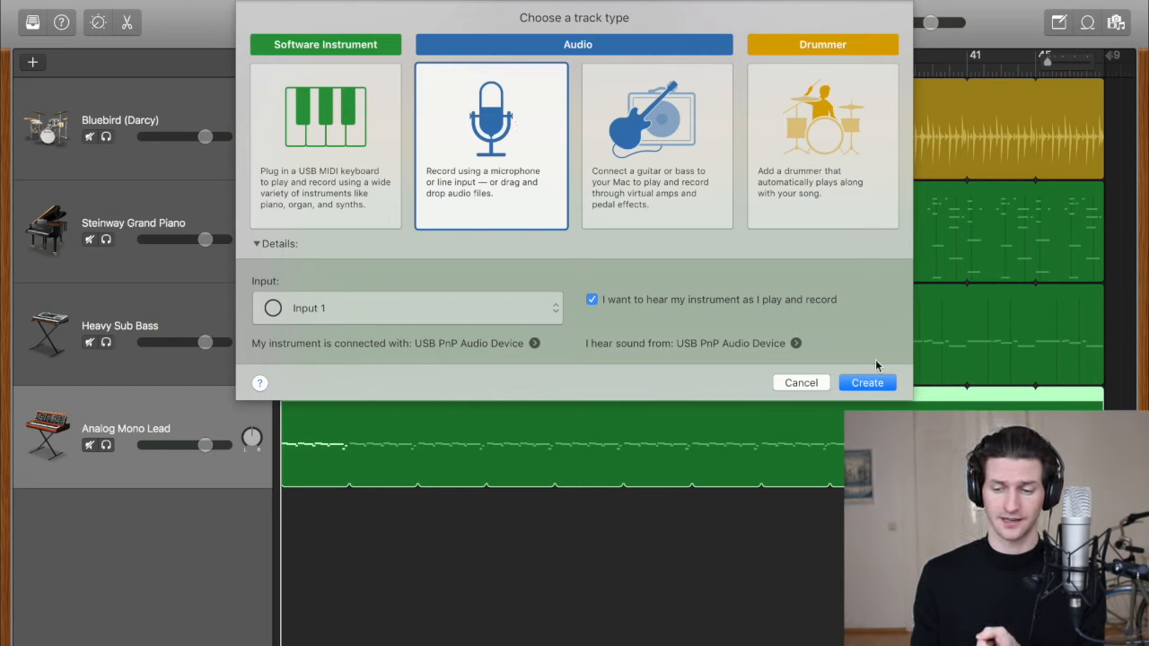
pyautogui.moveTo(433, 334)
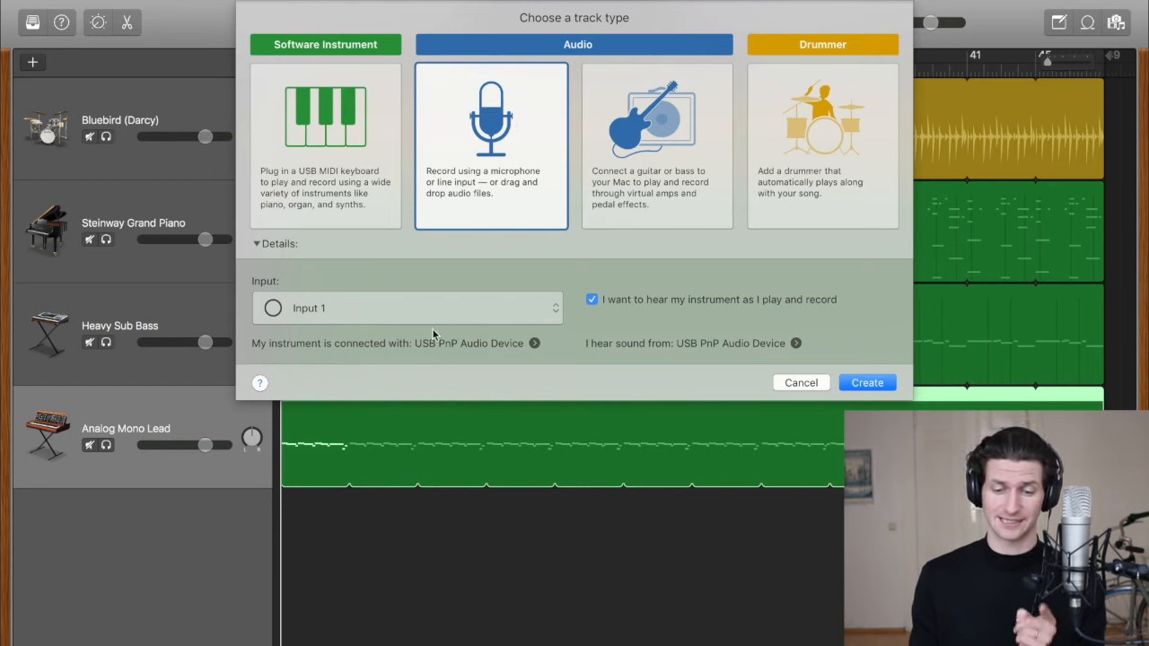
pyautogui.moveTo(312, 349)
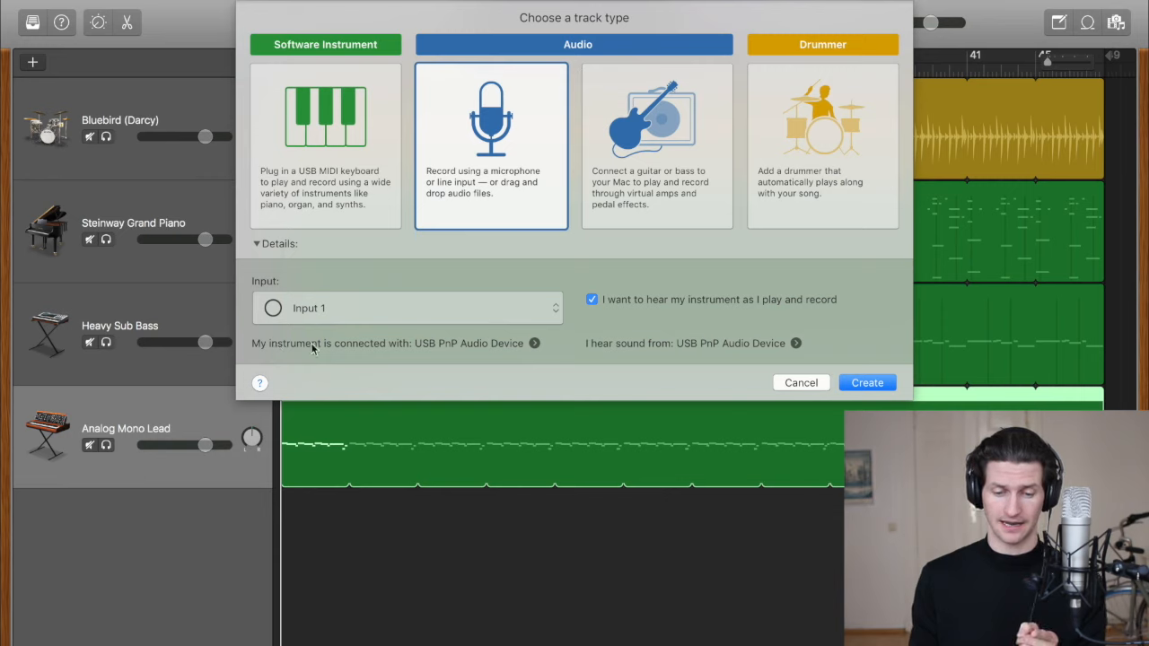
pyautogui.moveTo(433, 352)
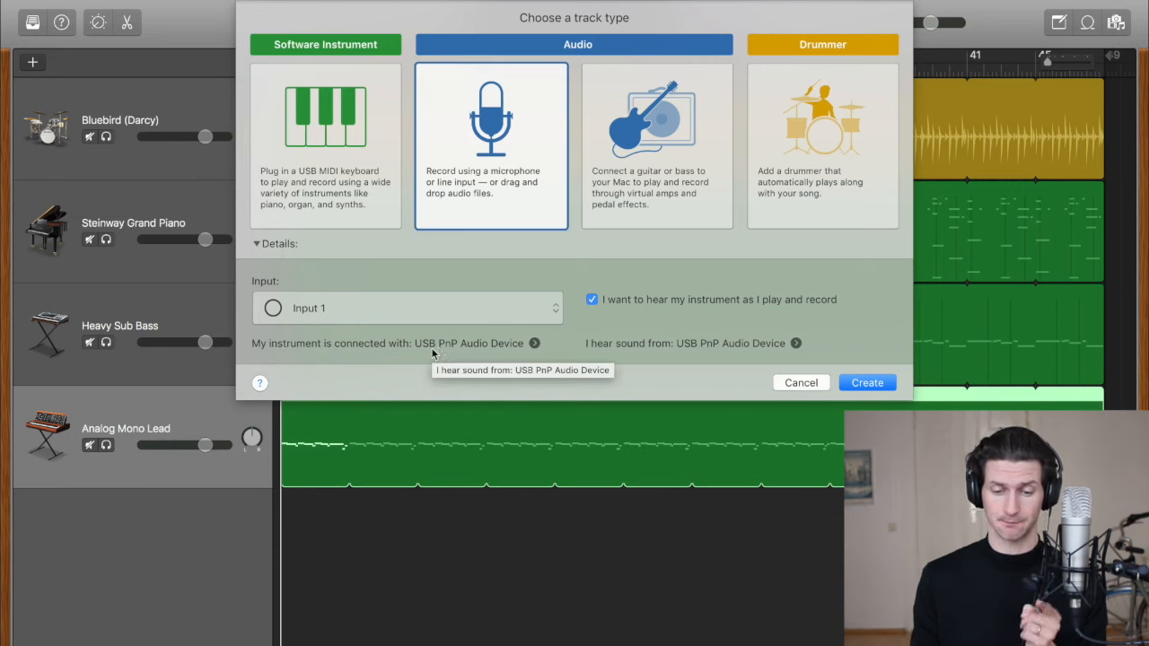
pyautogui.moveTo(590, 343)
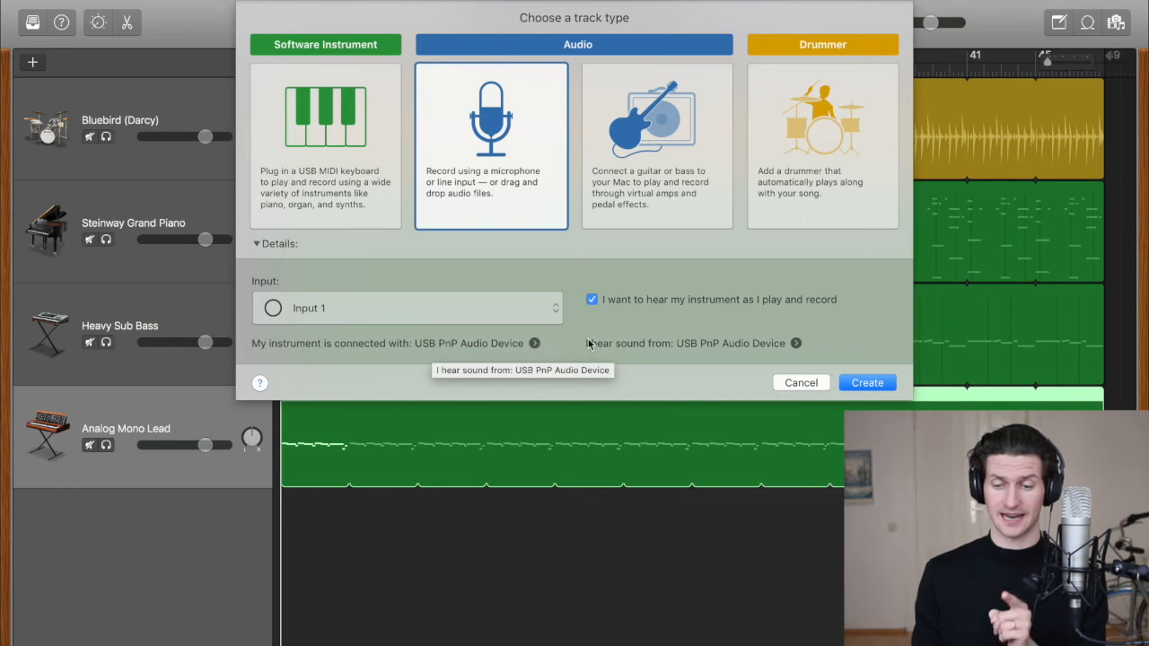
pyautogui.moveTo(342, 350)
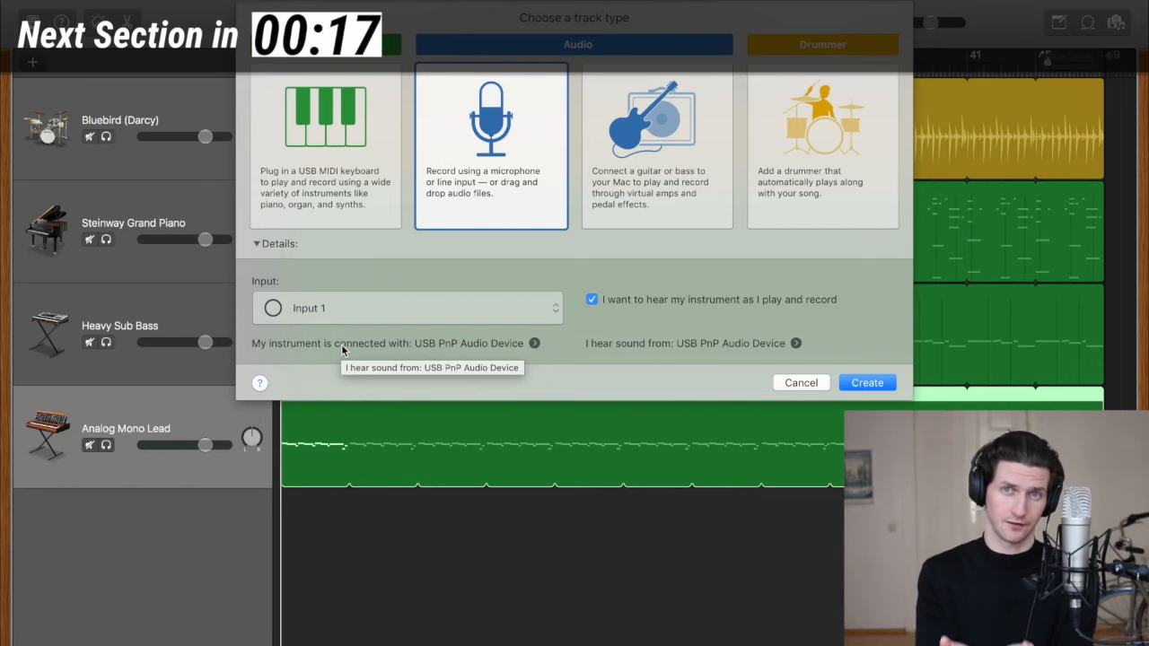
pyautogui.moveTo(474, 332)
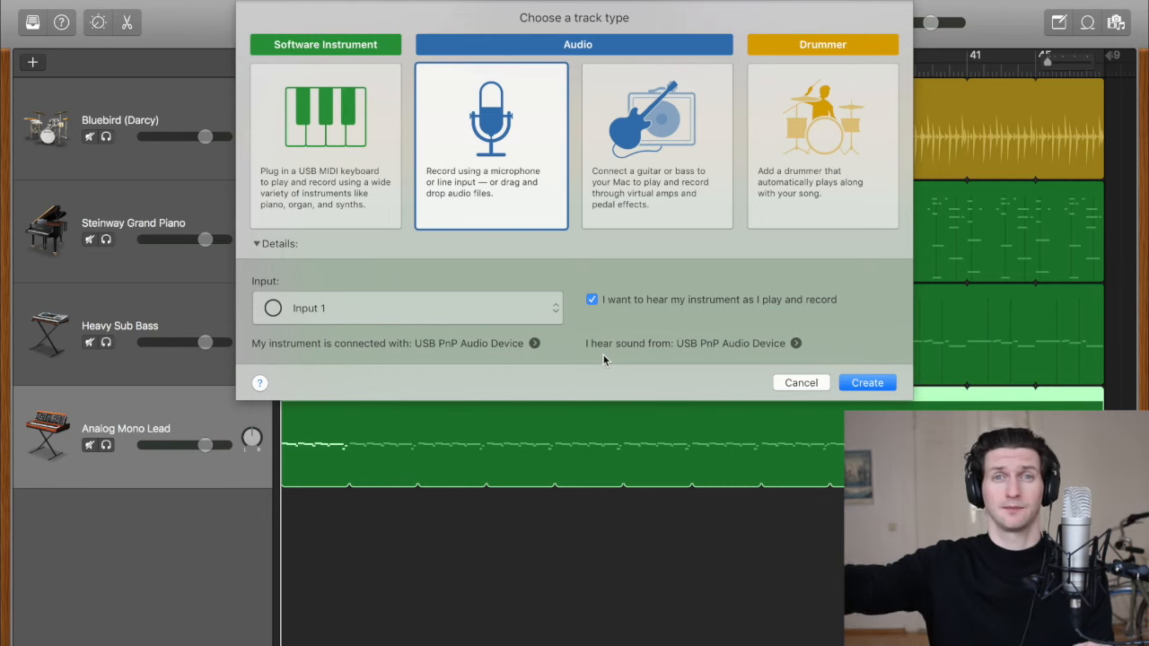
# Create the Audio 1 microphone track below Analog Mono Lead
pyautogui.click(866, 383)
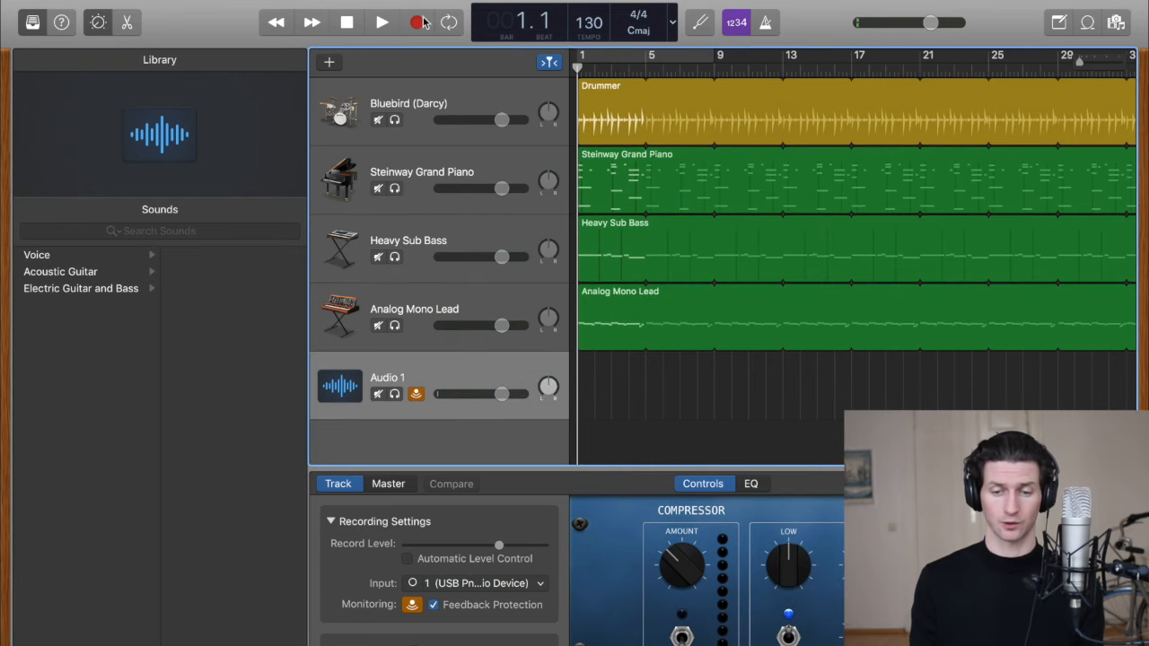
pyautogui.moveTo(415, 22)
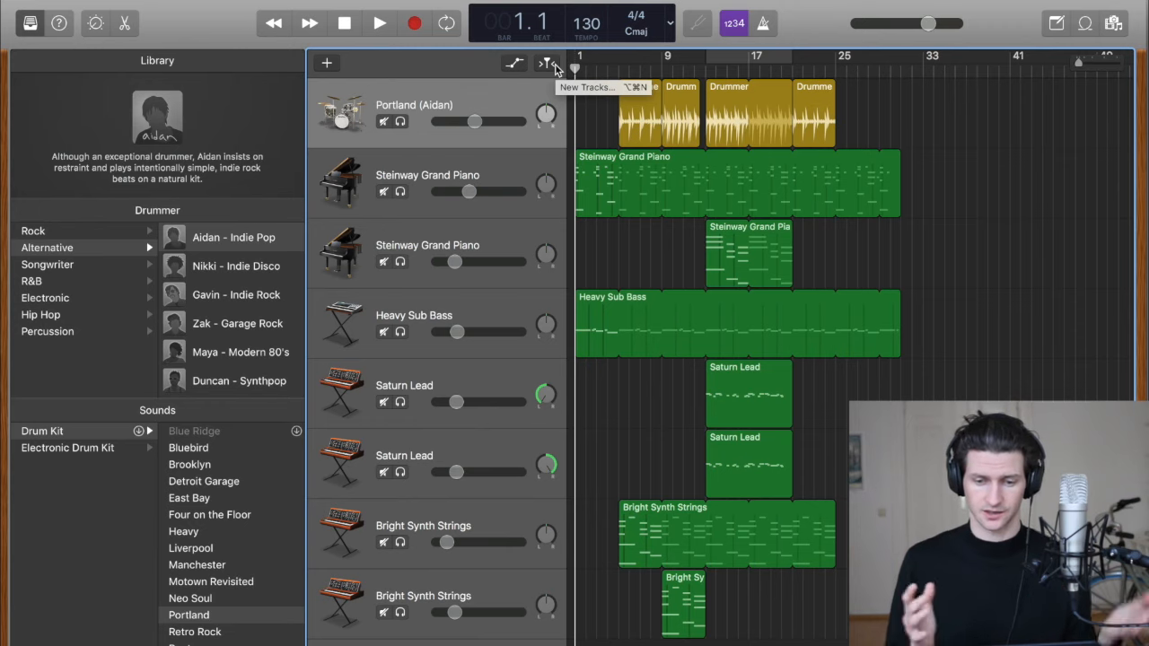
pyautogui.moveTo(572, 70)
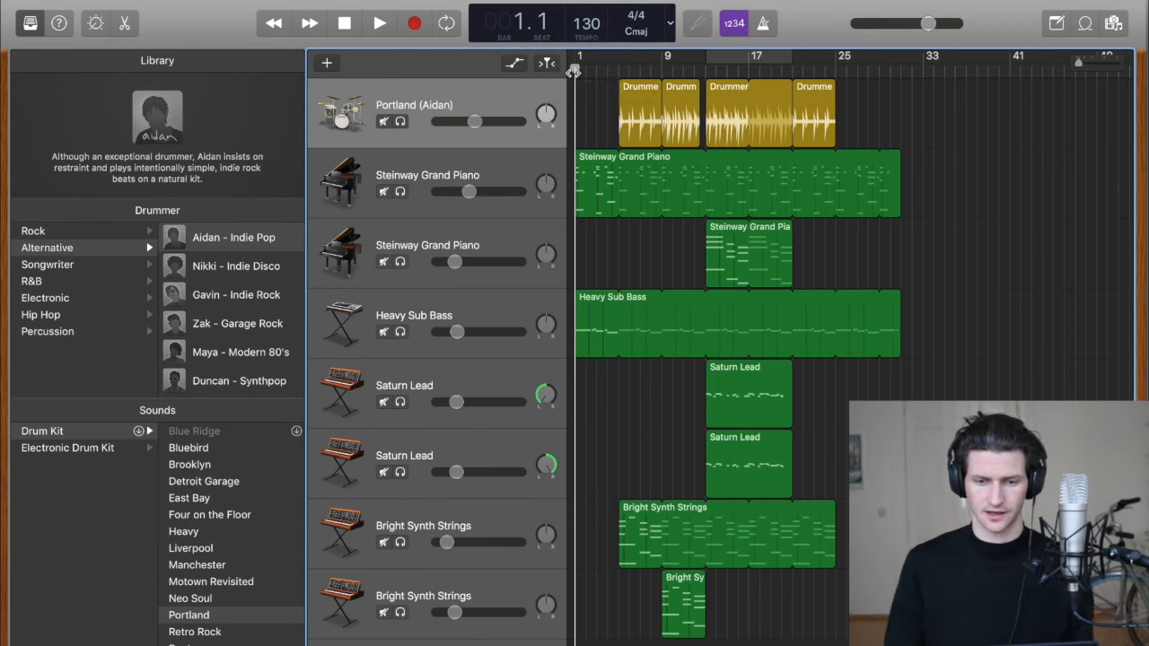
# Move the playhead to the song start, then to bars 25 and 29
pyautogui.click(633, 67)
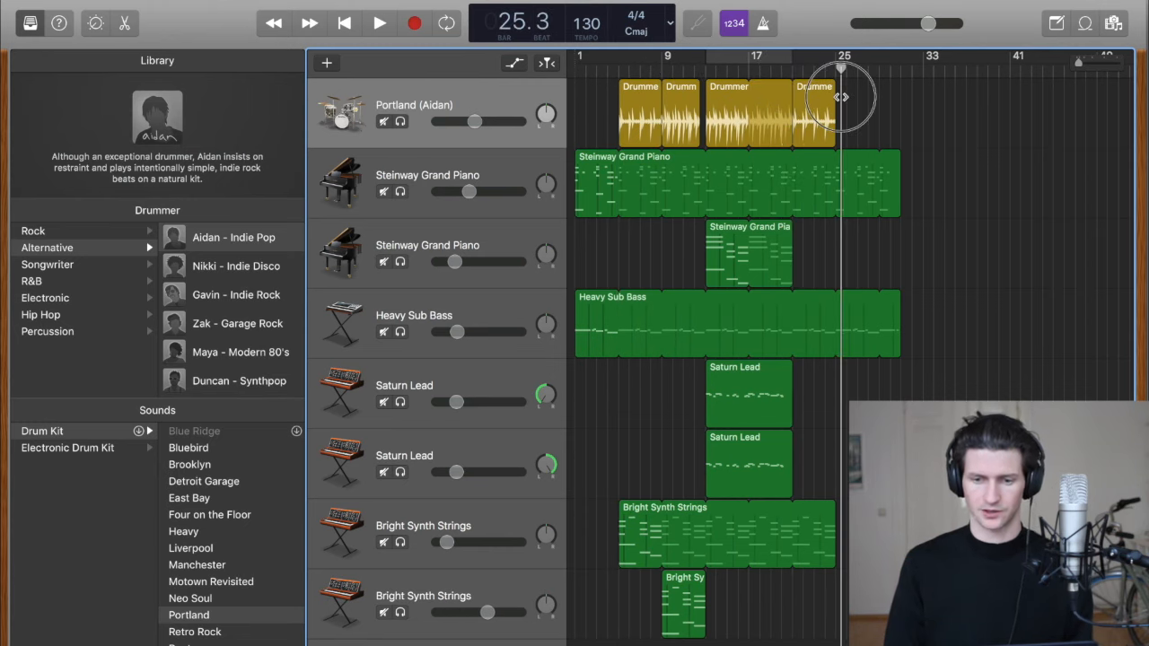
pyautogui.click(879, 68)
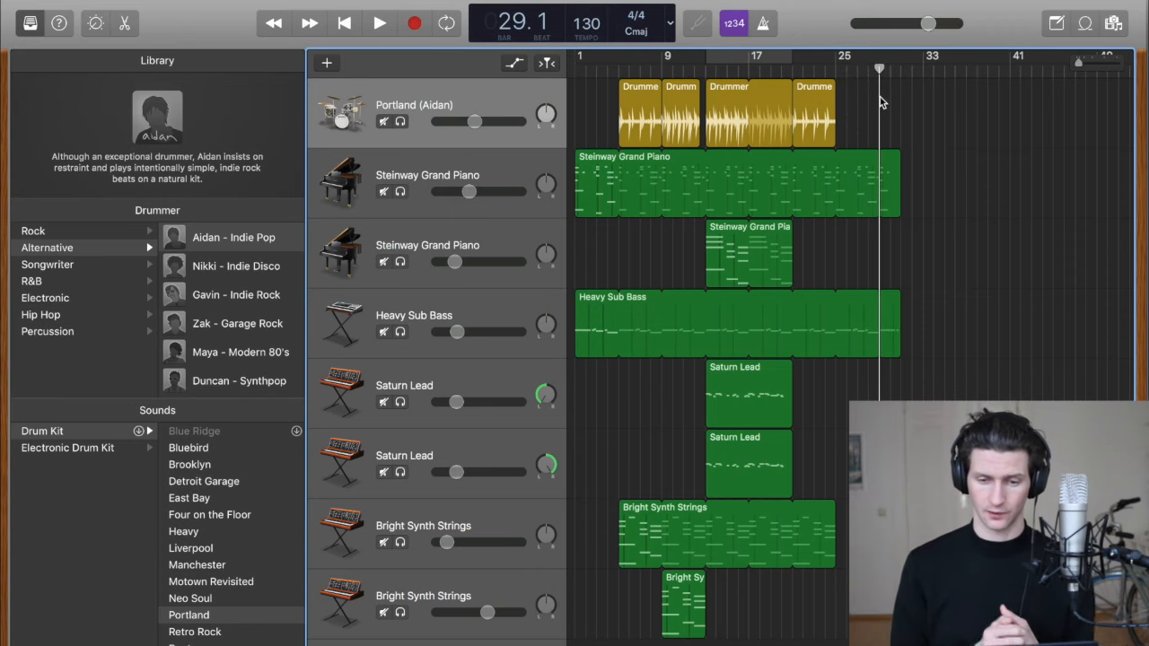
pyautogui.click(1084, 24)
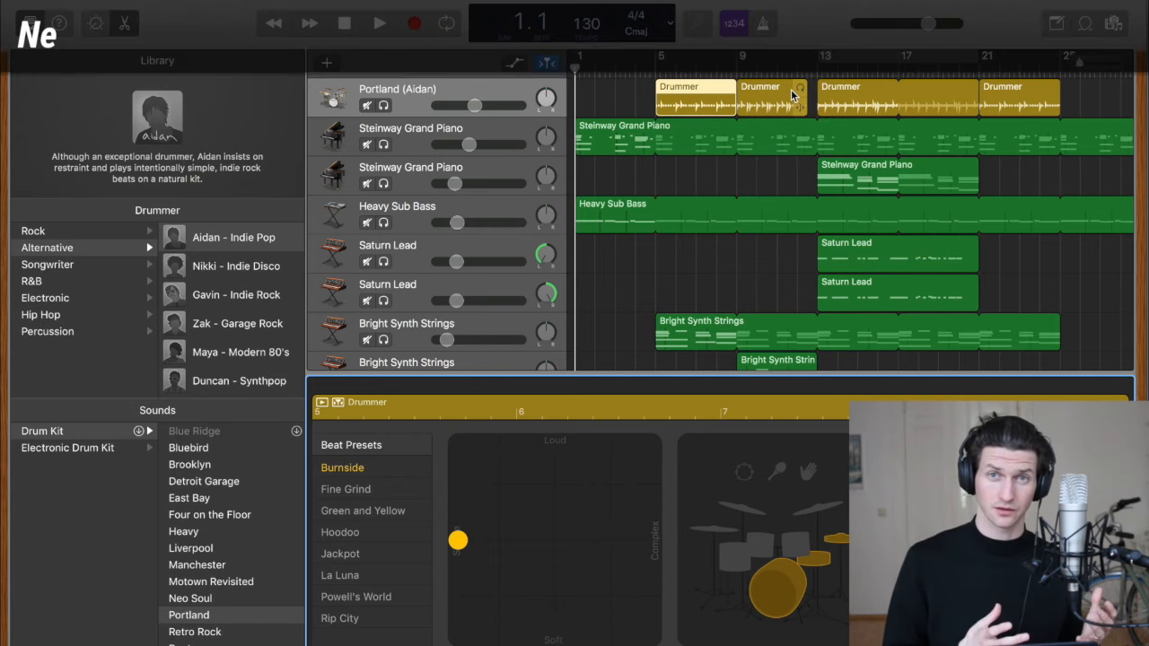
# View the second piano, Saturn Lead and Bright Synth Strings regions in the note editor
pyautogui.click(355, 596)
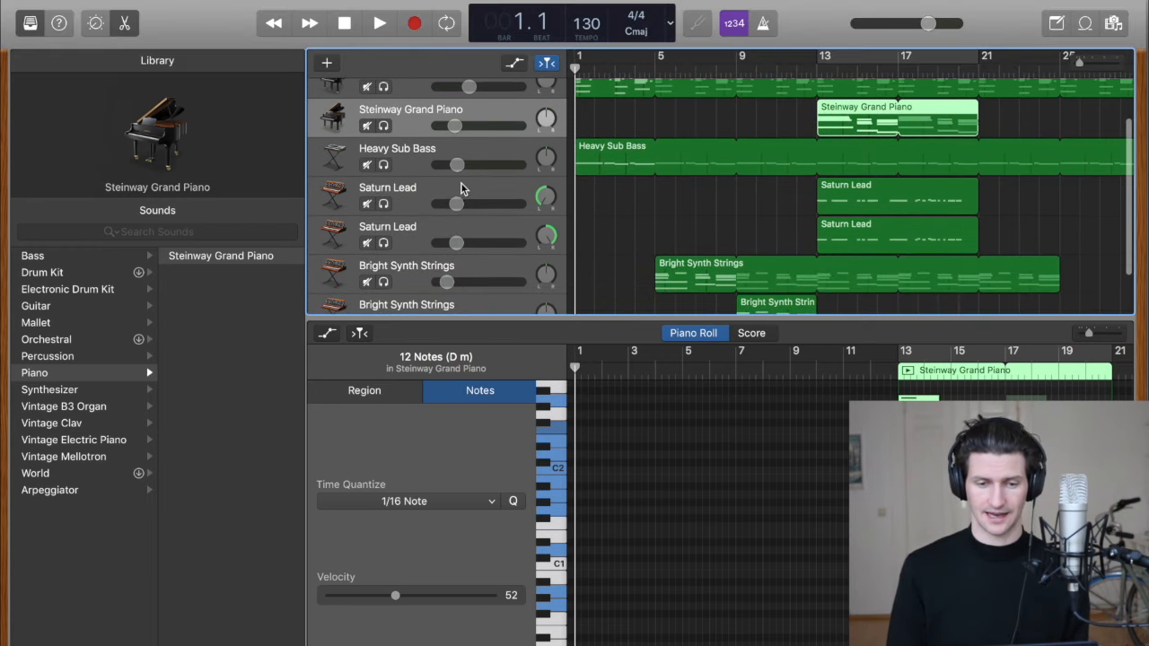
pyautogui.click(388, 195)
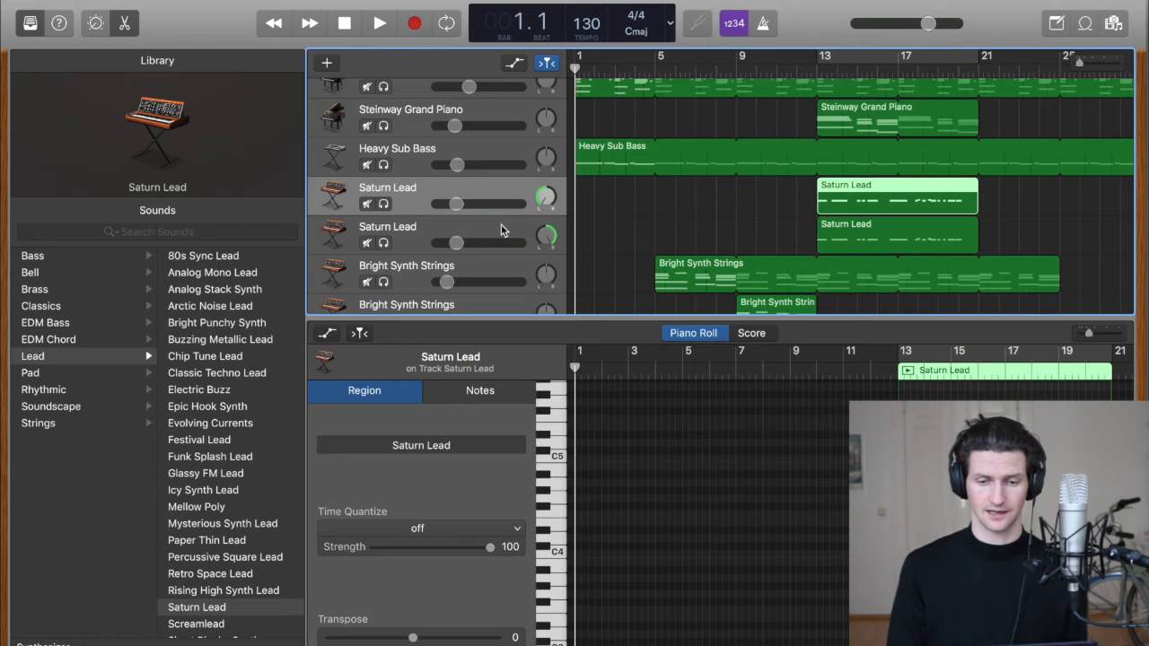
pyautogui.moveTo(487, 188)
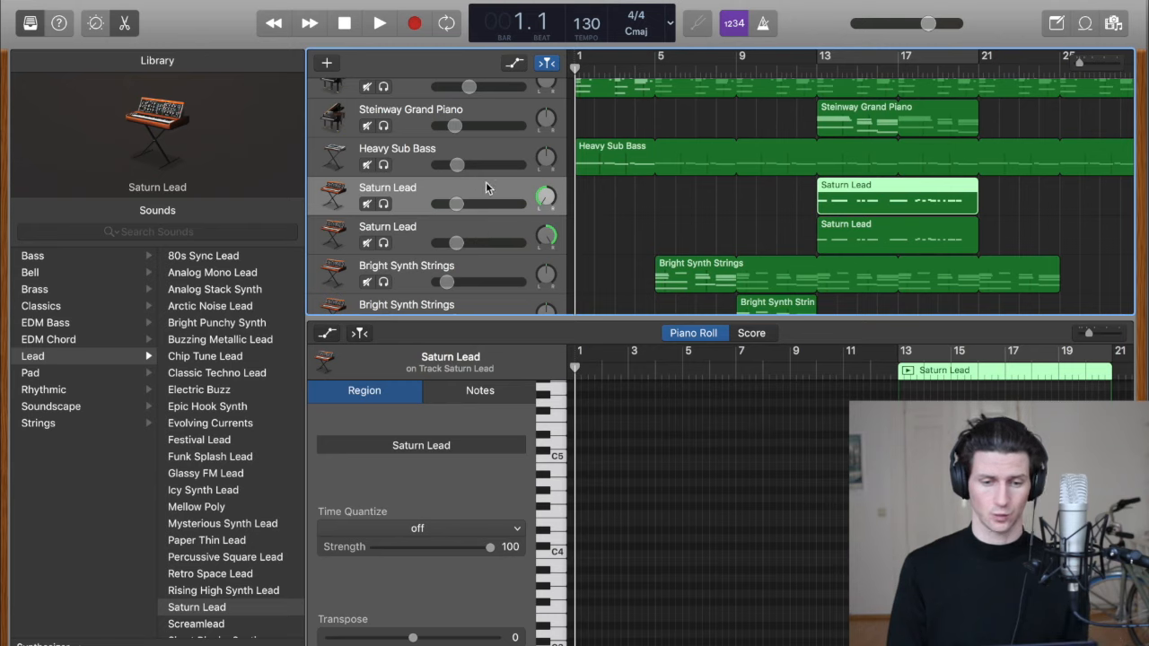
pyautogui.moveTo(469, 251)
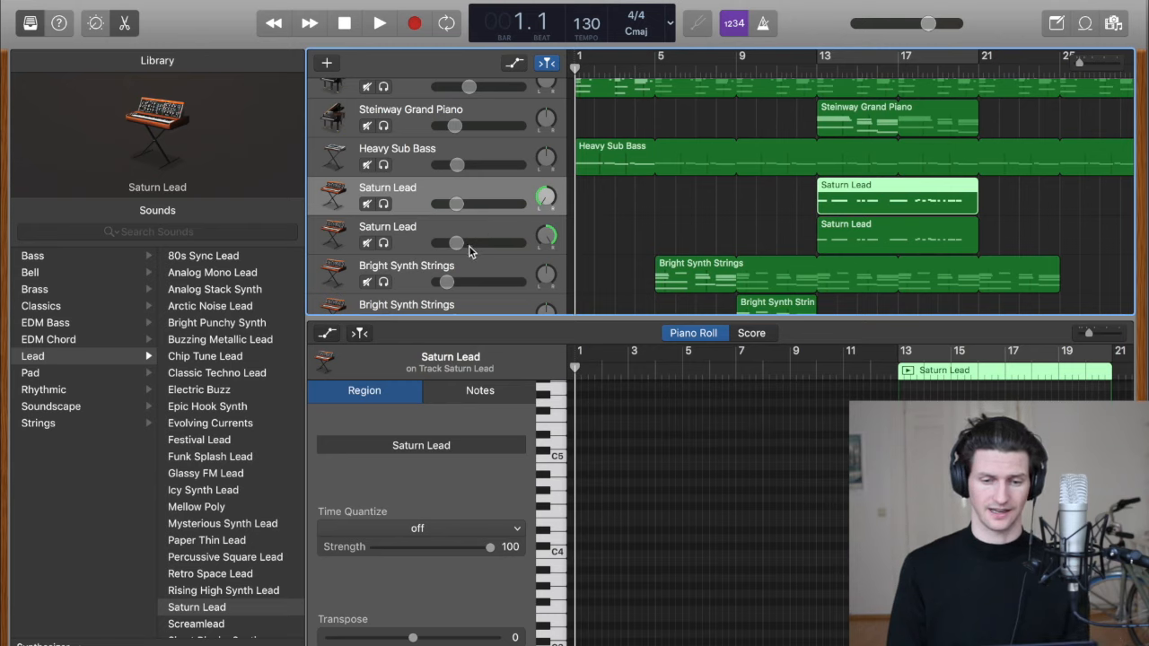
pyautogui.moveTo(439, 238)
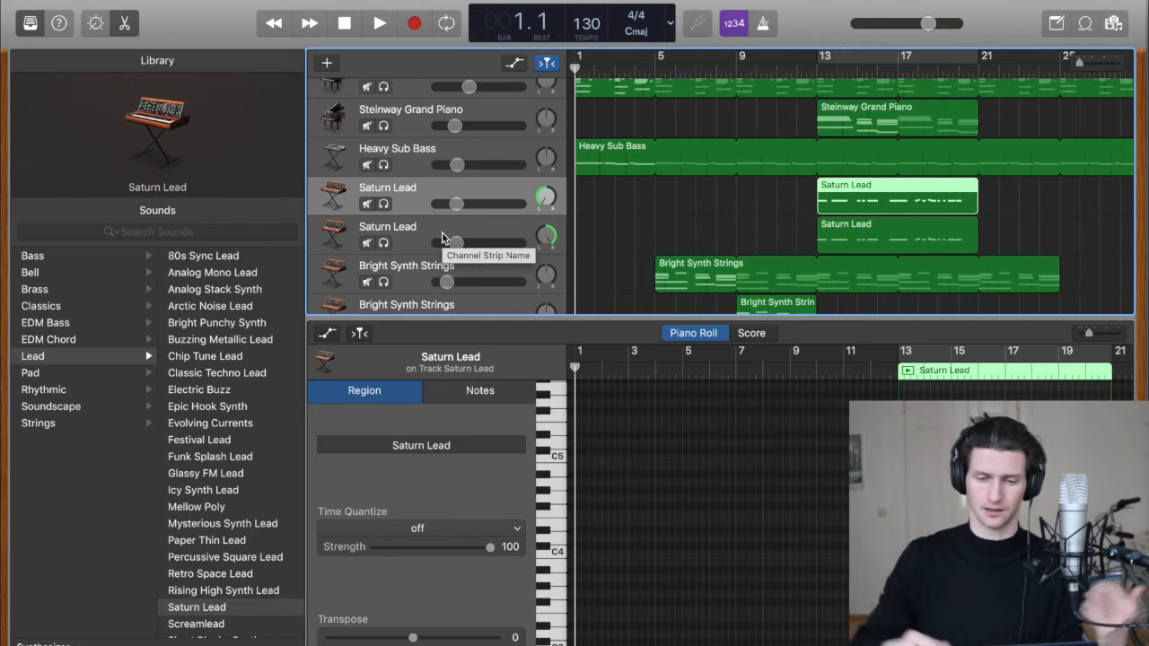
pyautogui.click(406, 229)
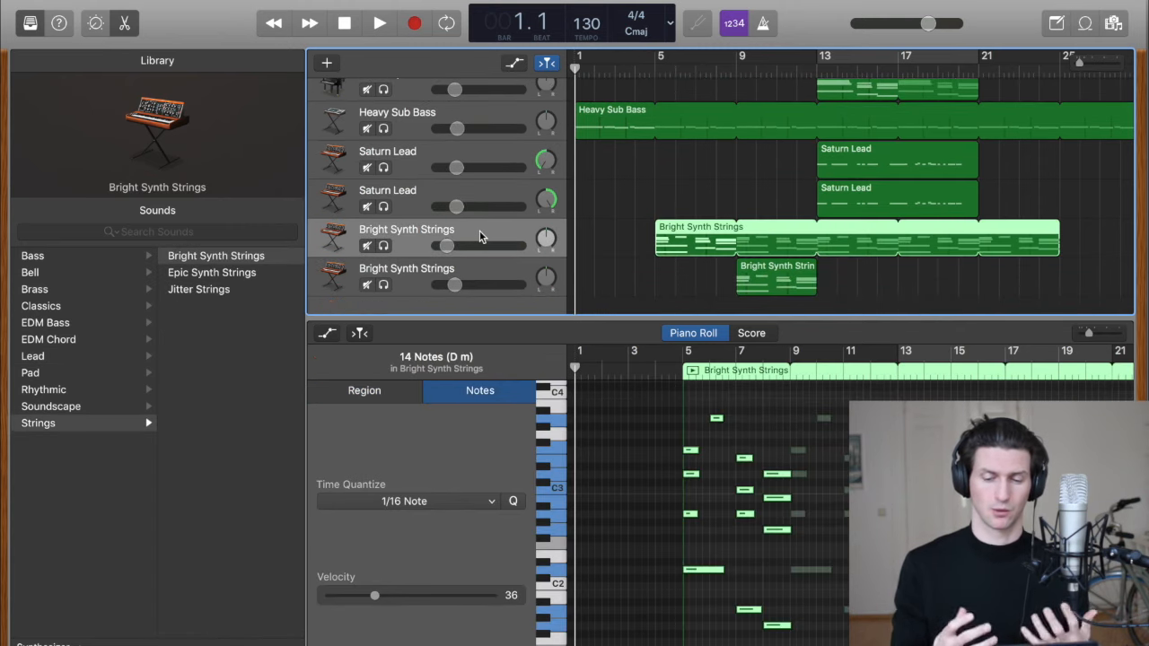
# Hide the note editor and automation lines to reveal the full arrangement
pyautogui.scroll(3)
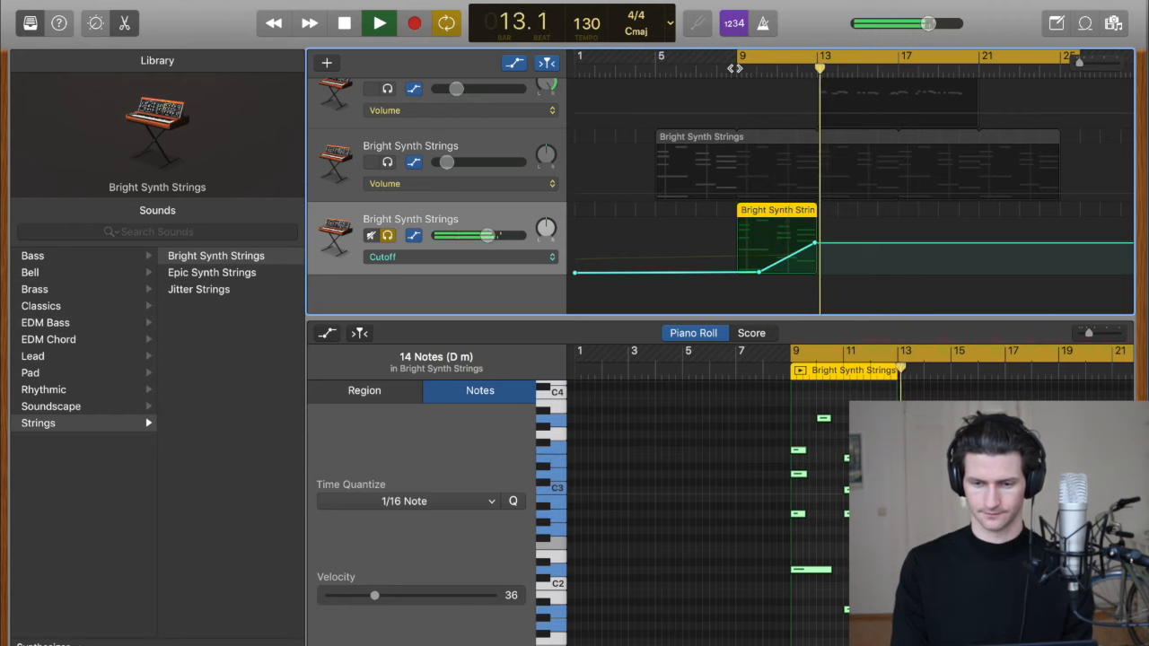
pyautogui.click(345, 22)
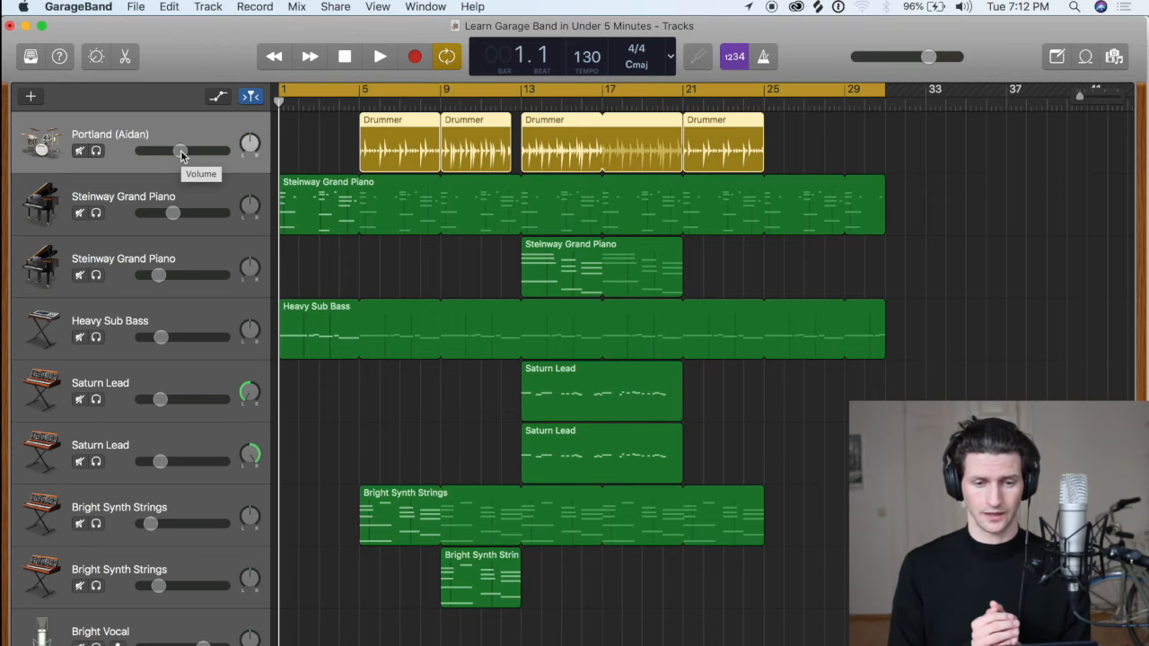
# Adjust volume sliders for the grand piano, sub bass, drummer and second piano tracks
pyautogui.moveTo(180, 149); pyautogui.dragTo(148, 150)
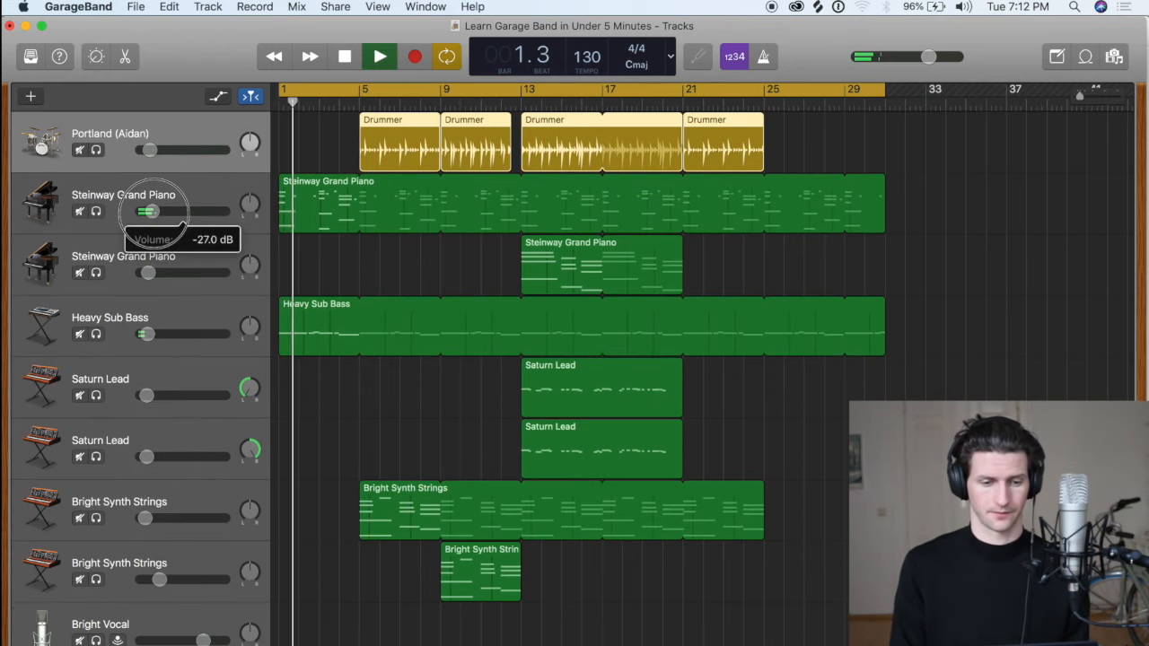
pyautogui.moveTo(148, 211); pyautogui.dragTo(174, 211)
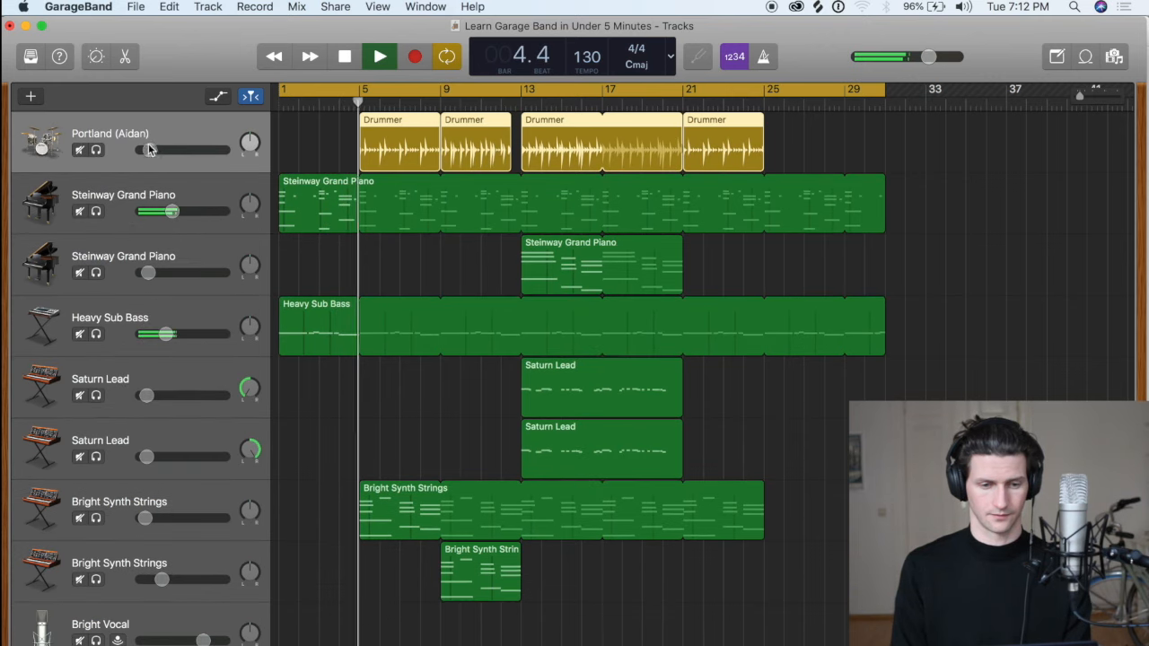
pyautogui.moveTo(180, 150); pyautogui.dragTo(169, 150)
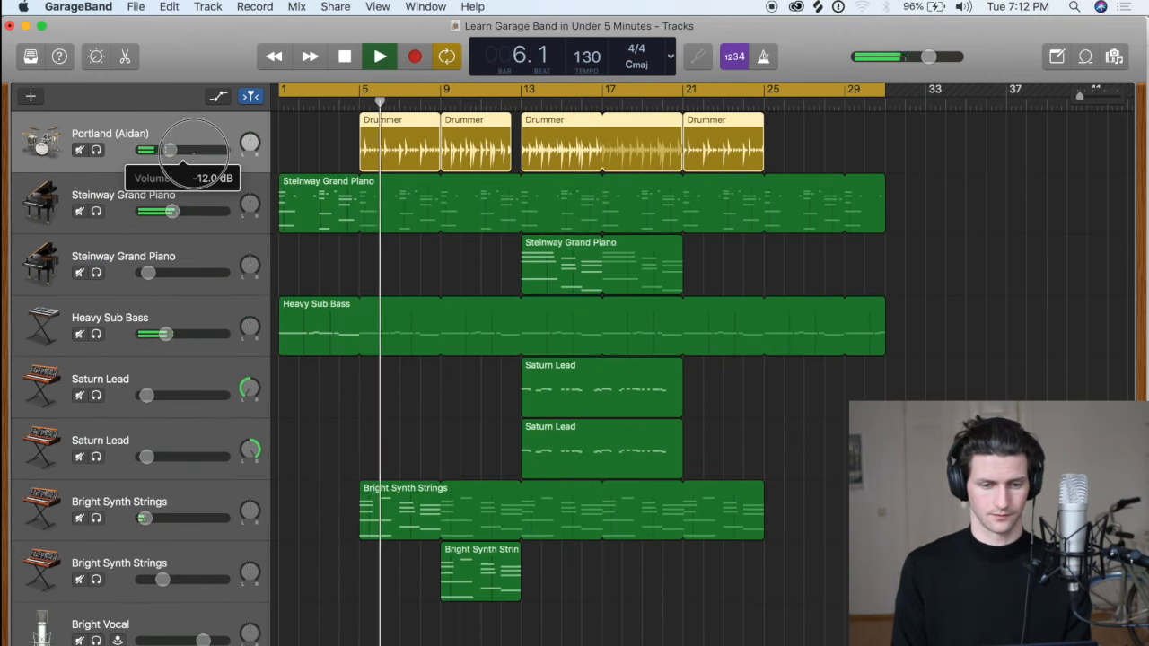
pyautogui.moveTo(147, 150); pyautogui.dragTo(184, 150)
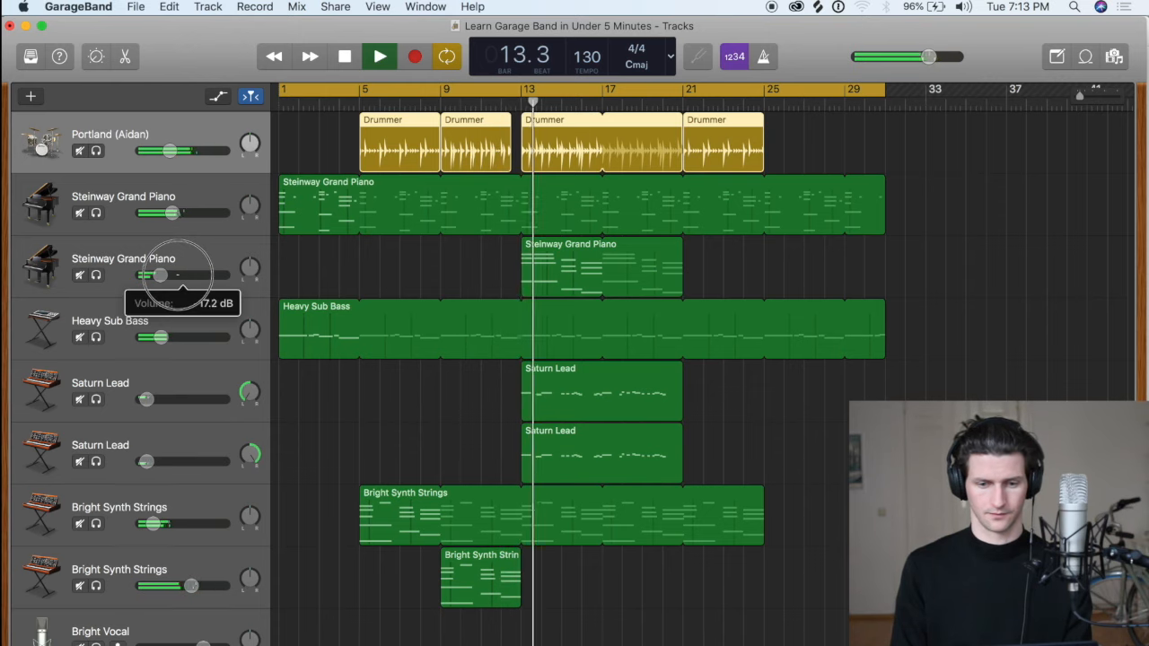
pyautogui.moveTo(158, 275); pyautogui.dragTo(172, 275)
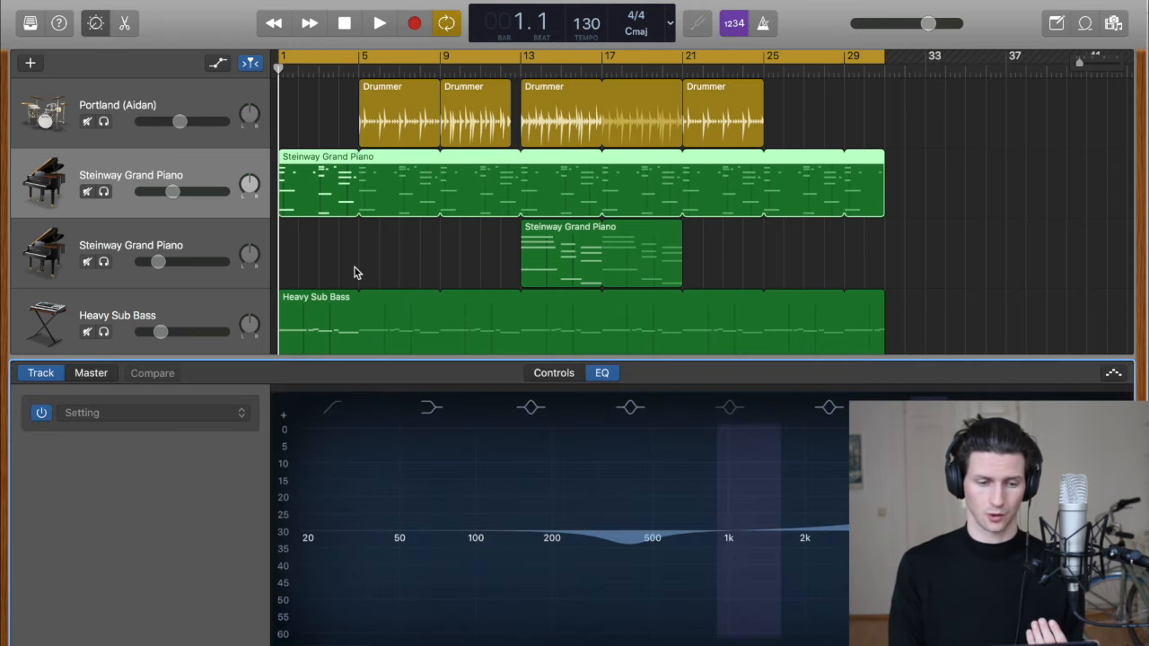
# Show the Steinway Grand Piano's Tone, Dynamics and Delay controls
pyautogui.click(553, 373)
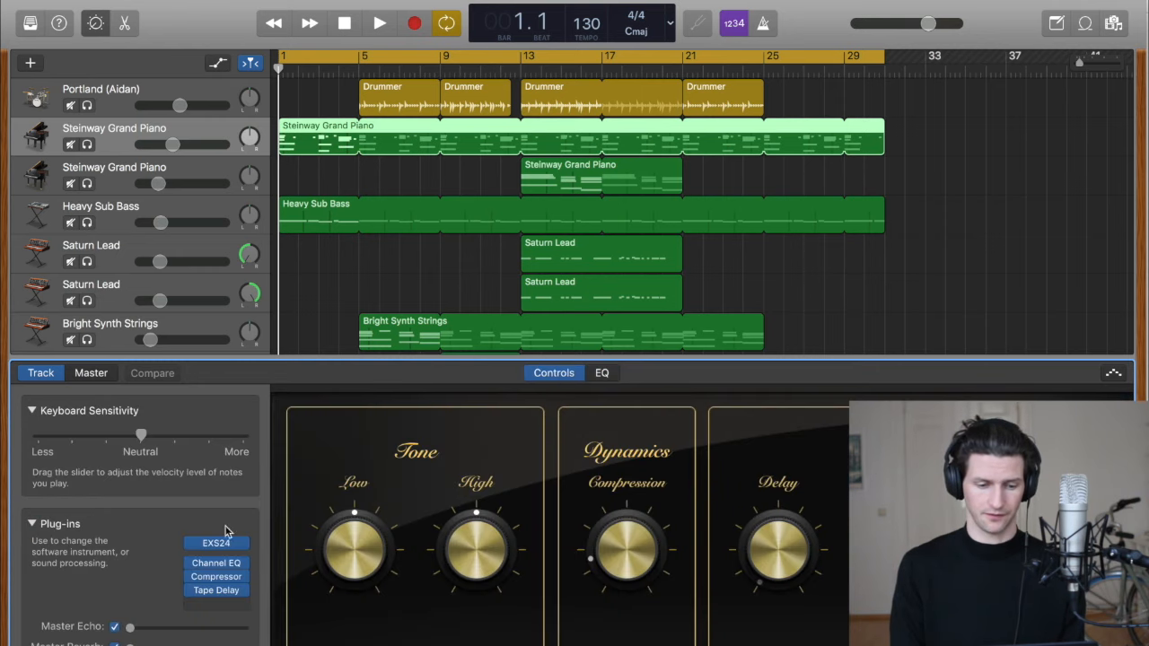
pyautogui.moveTo(157, 566)
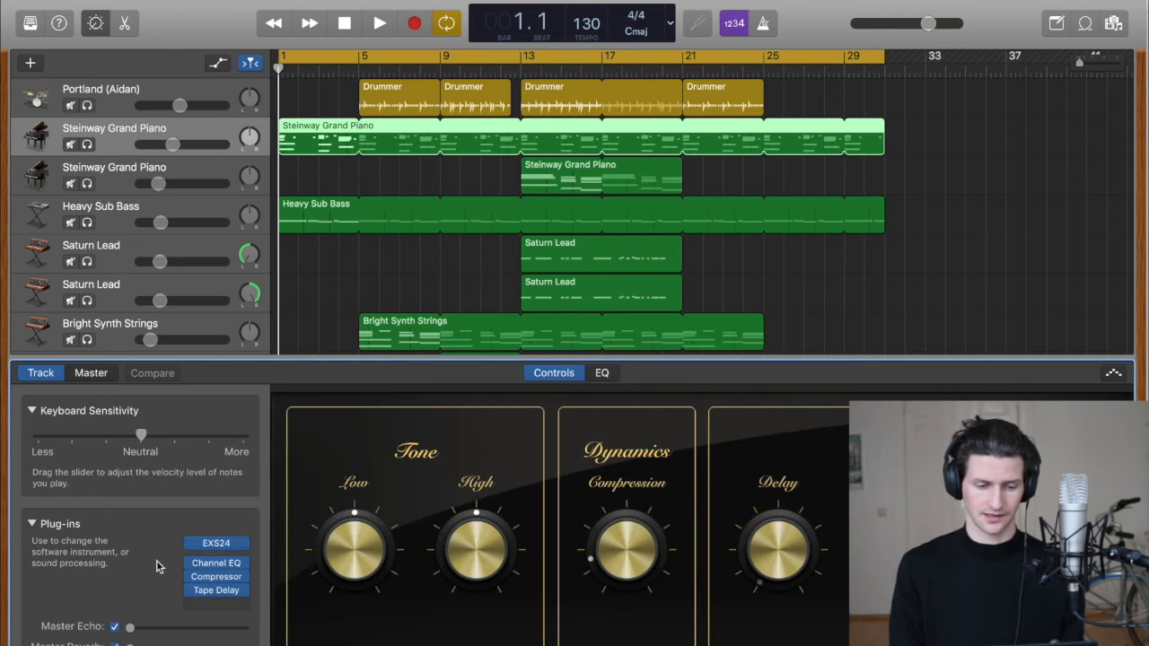
pyautogui.moveTo(204, 184)
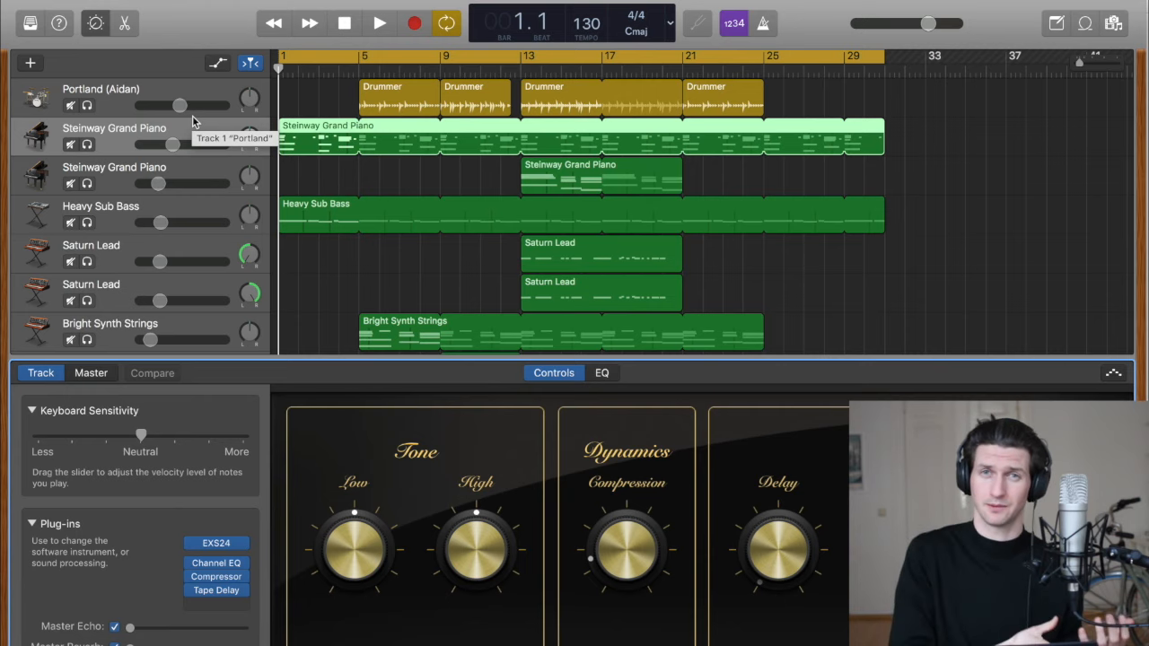
pyautogui.moveTo(221, 179)
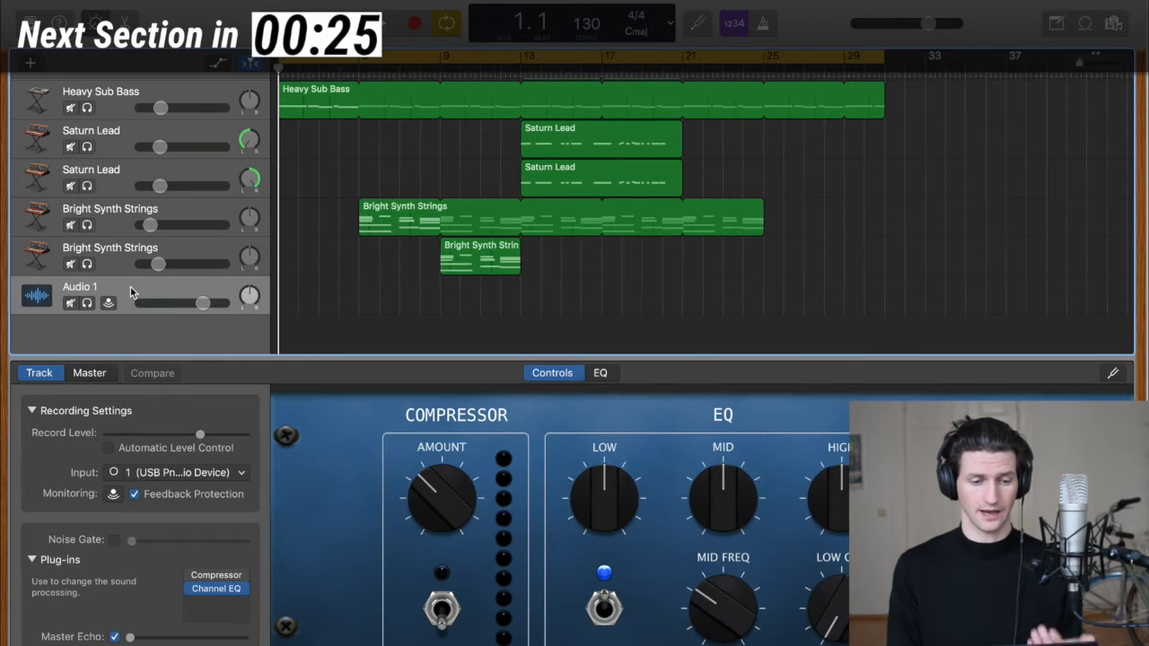
# Audition Bright Vocal and Compressed Vocal, then settle on Dance Vocal for the audio track
pyautogui.click(156, 60)
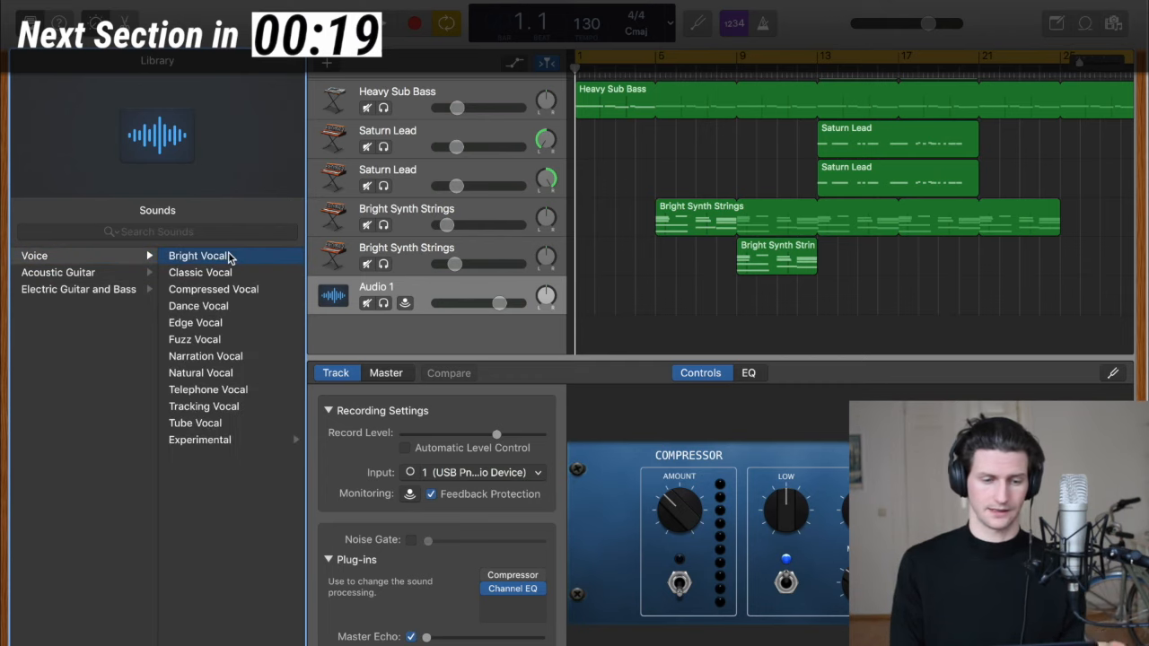
pyautogui.click(197, 255)
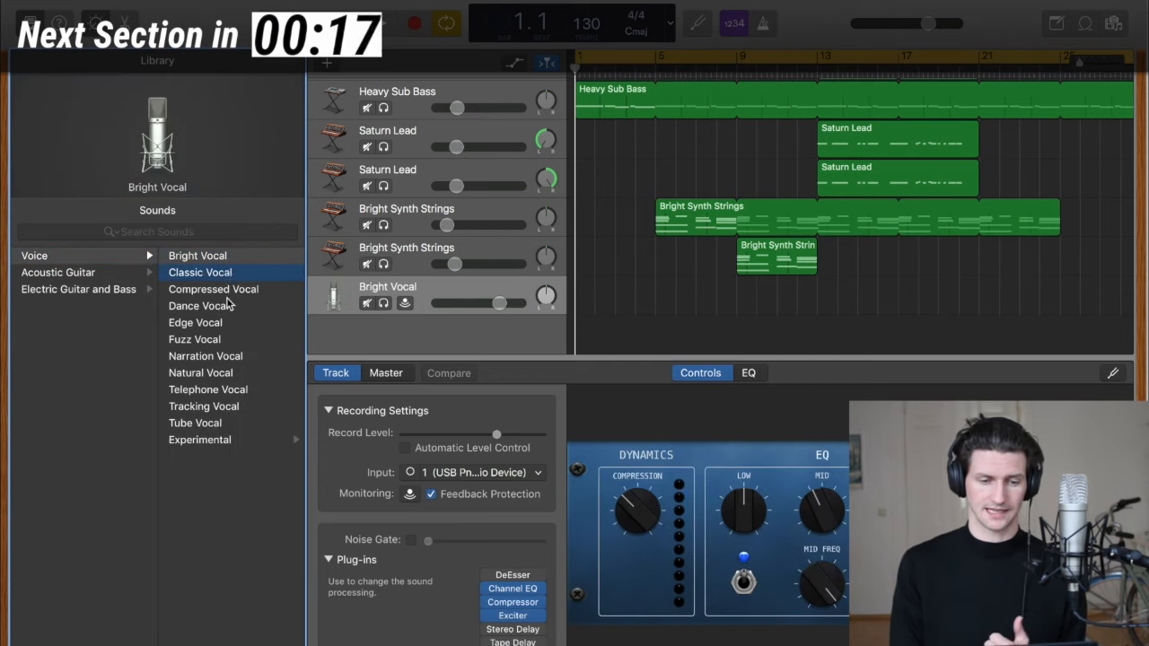
pyautogui.click(213, 289)
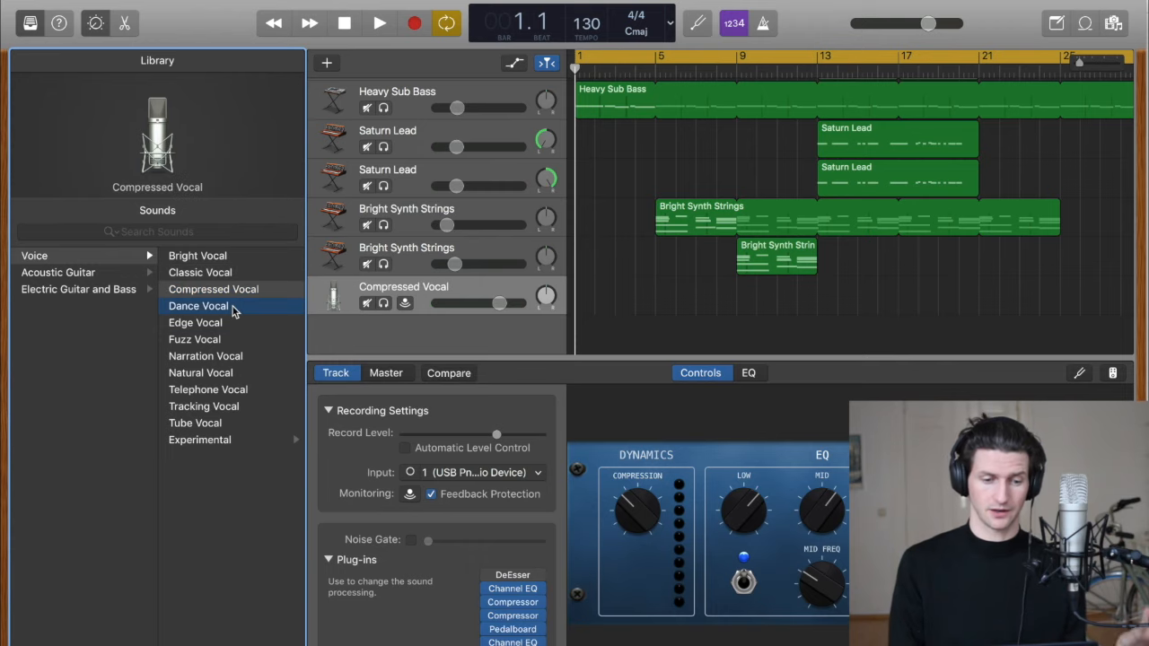
pyautogui.click(199, 305)
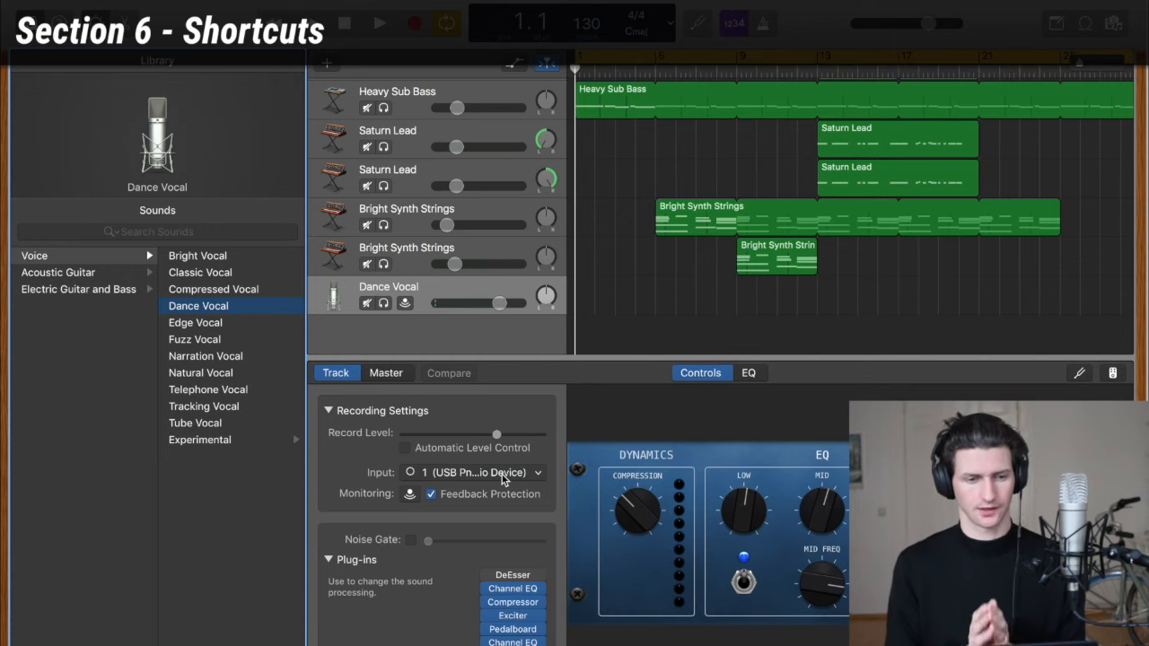
# Hide the library and panels, toggle Musical Typing, and return playback to the start
pyautogui.press('y')
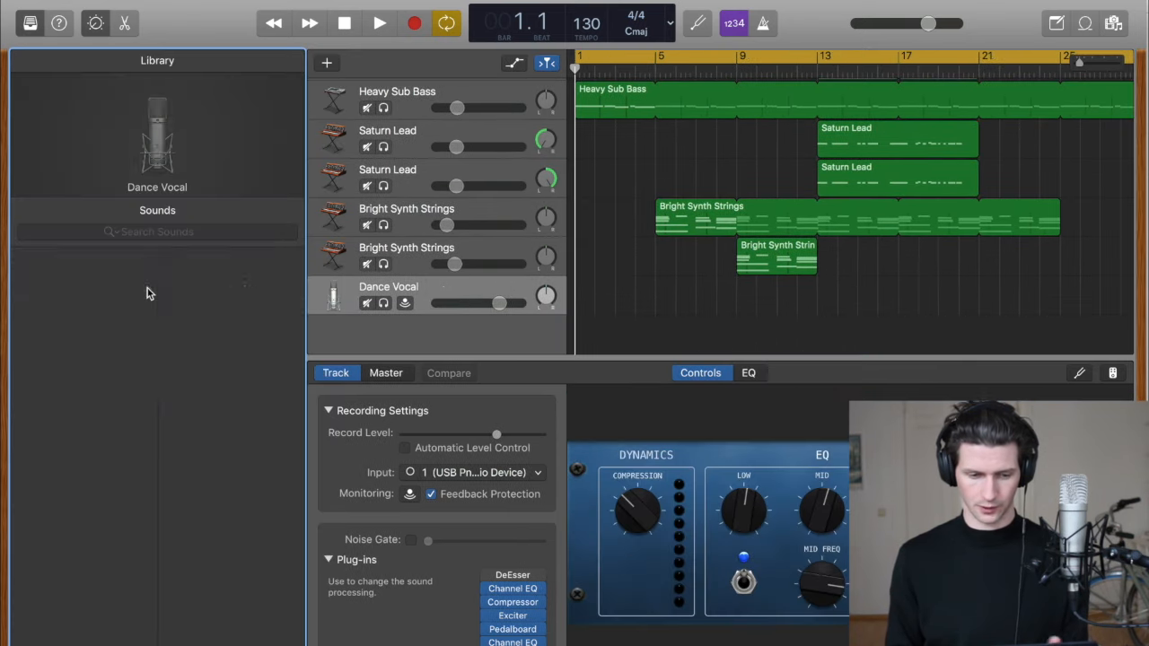
pyautogui.click(35, 255)
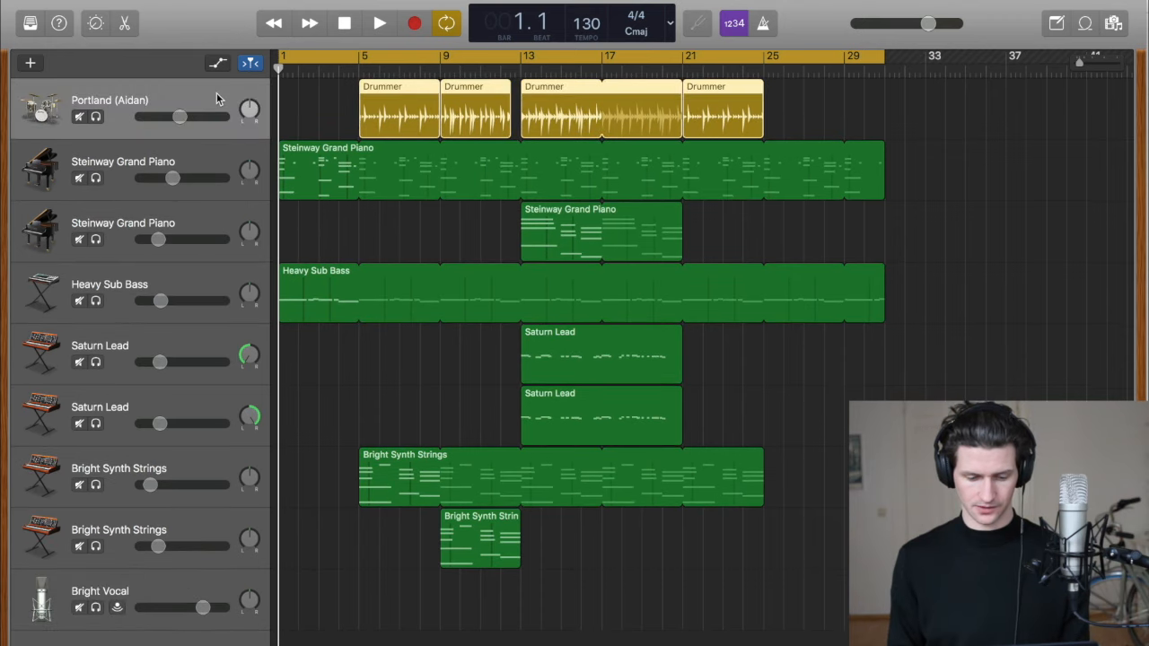
pyautogui.press('e')
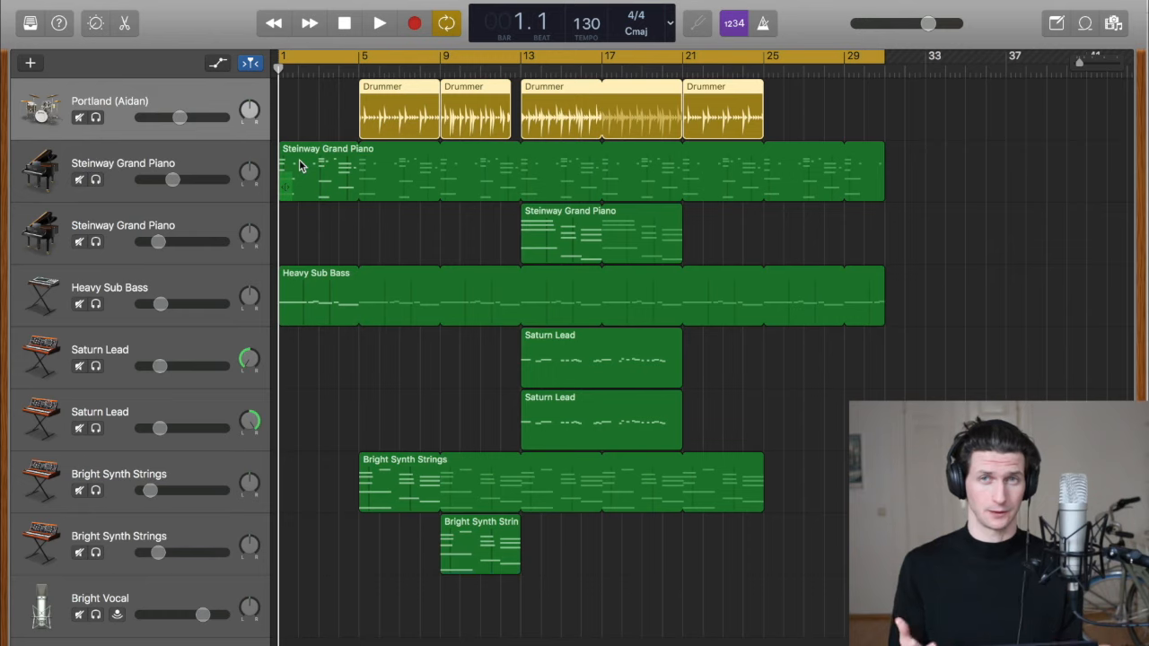
pyautogui.press('r')
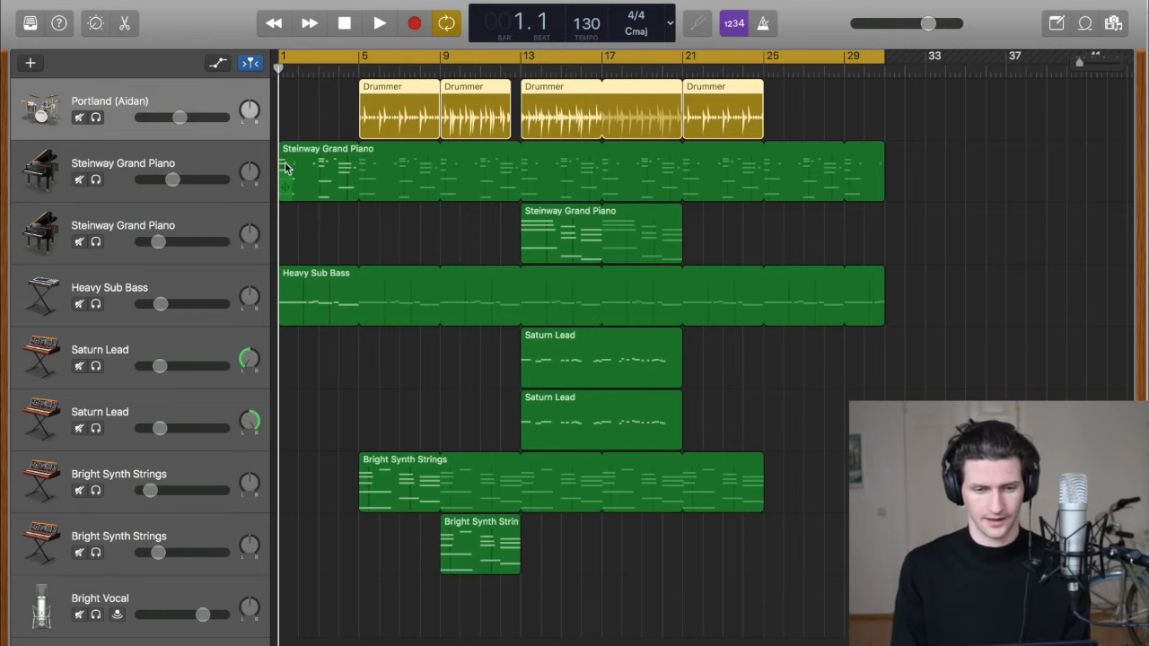
pyautogui.press('cmd+k')
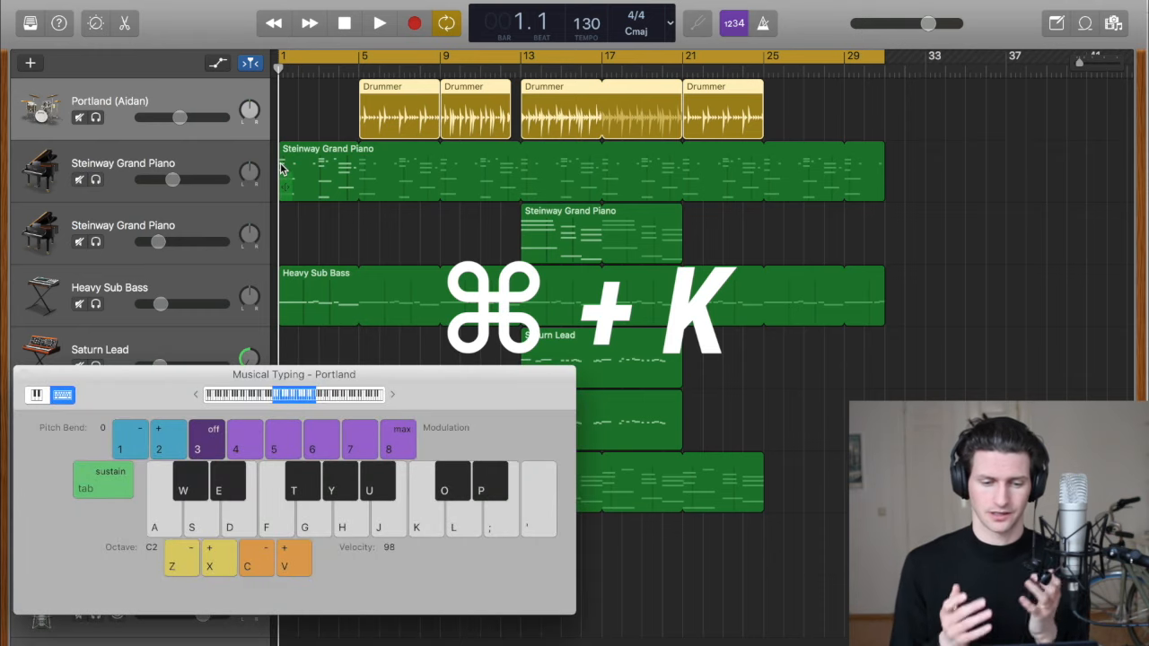
pyautogui.press('cmd+k')
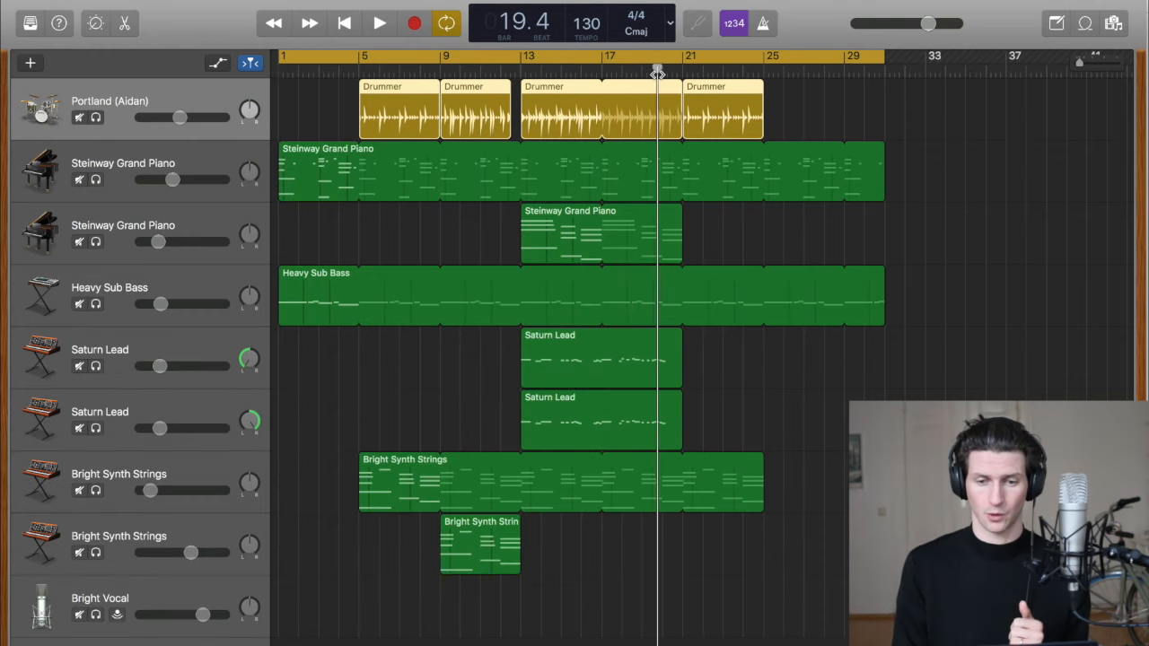
pyautogui.press('enter')
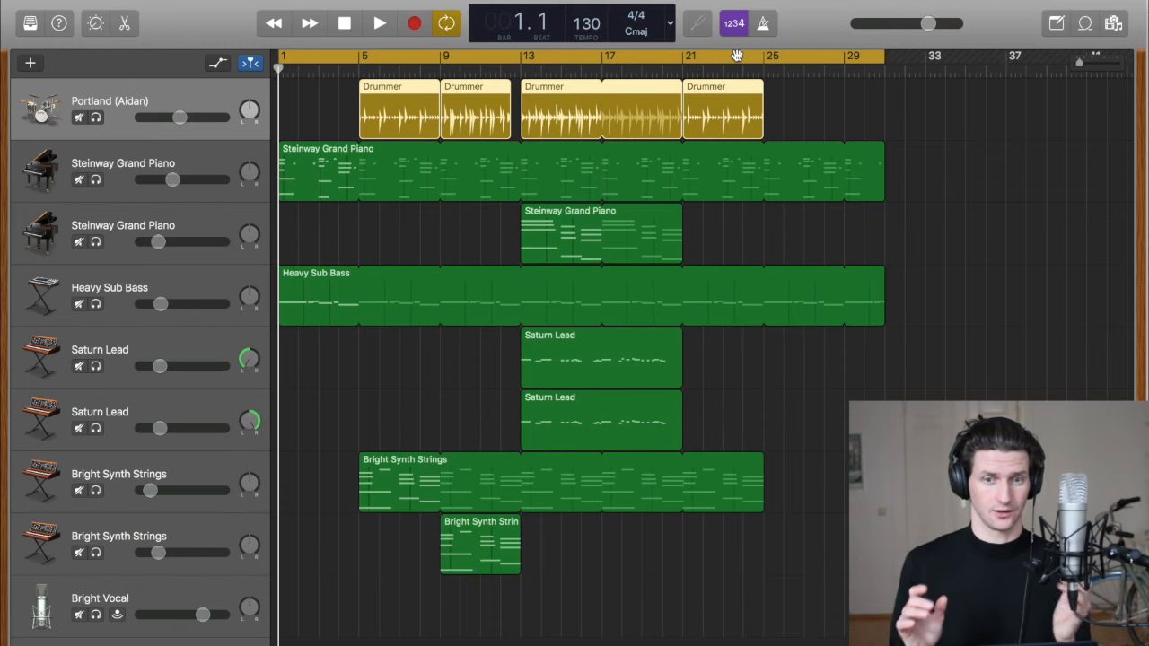
pyautogui.moveTo(658, 56)
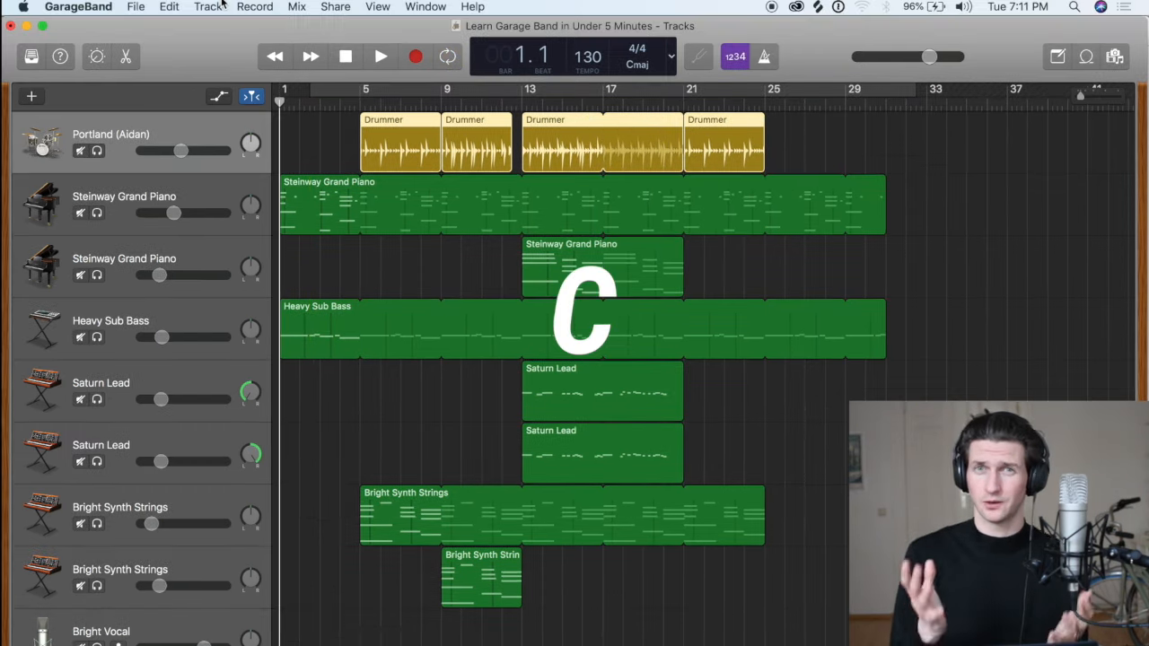
pyautogui.click(255, 7)
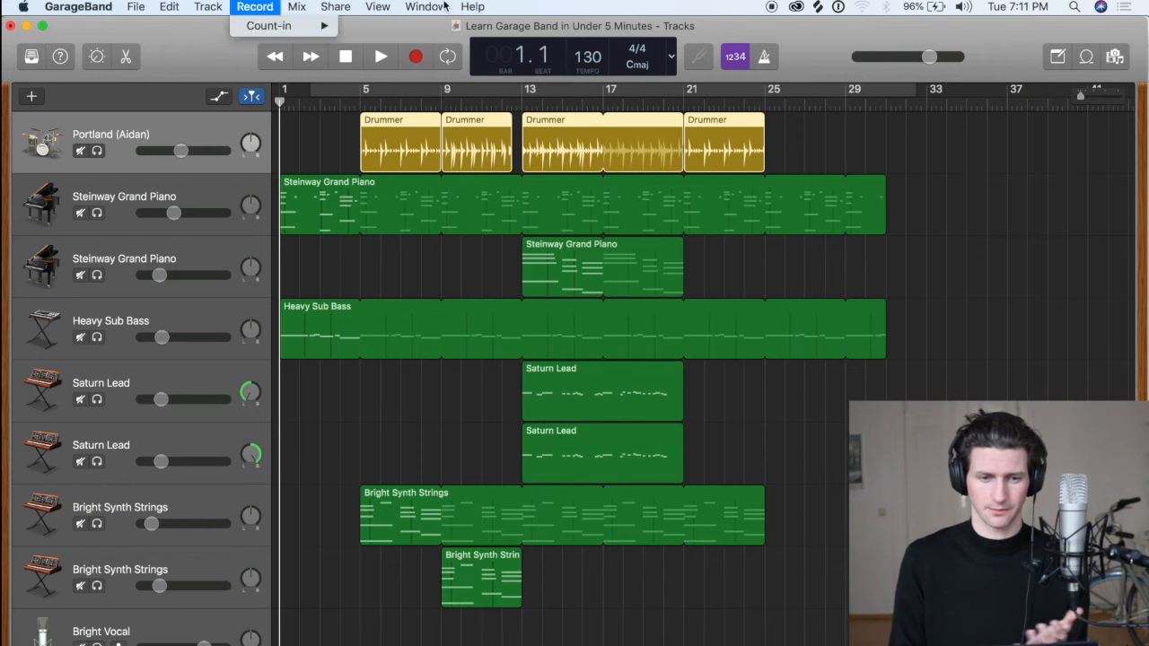
pyautogui.click(207, 7)
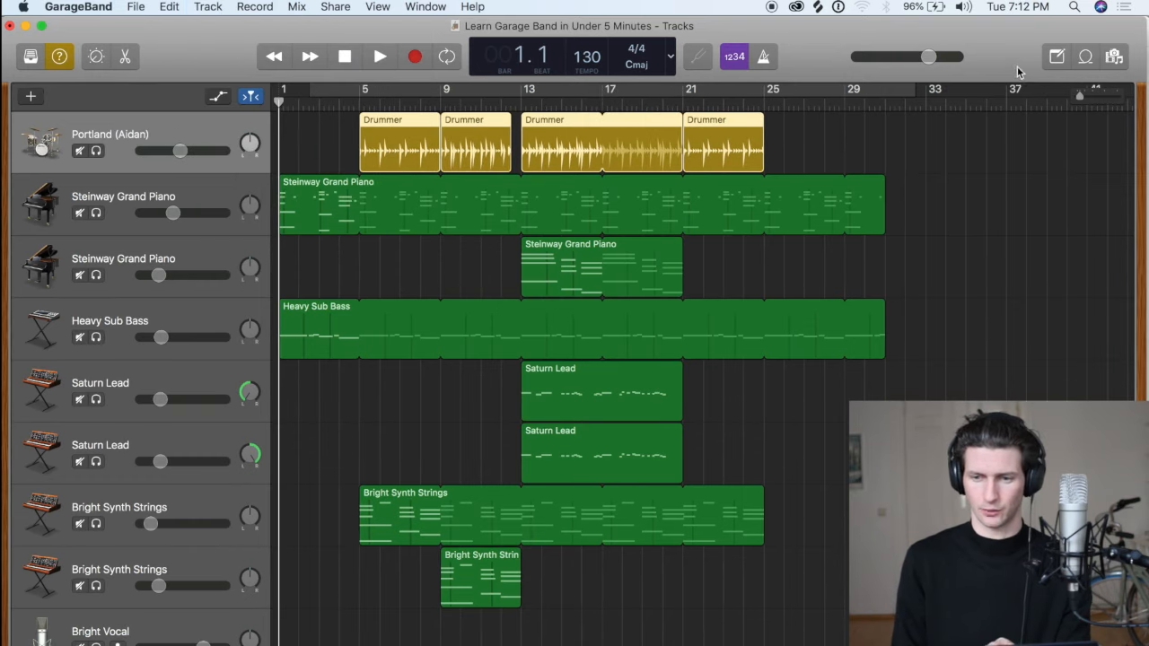
pyautogui.moveTo(1056, 56)
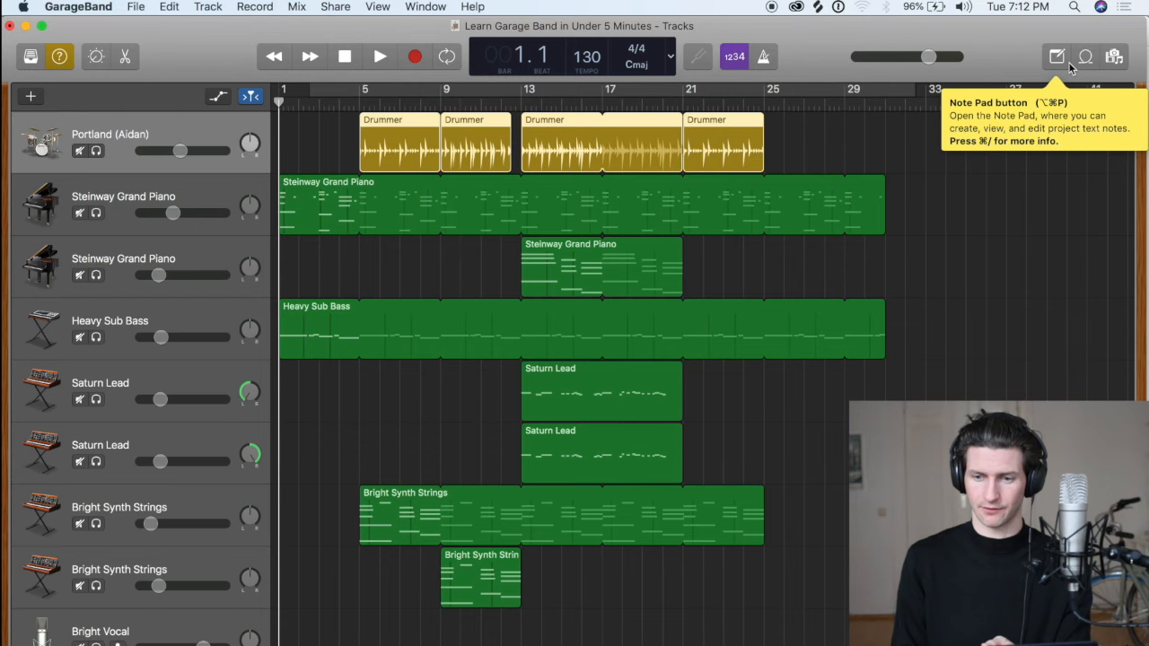
pyautogui.moveTo(1084, 57)
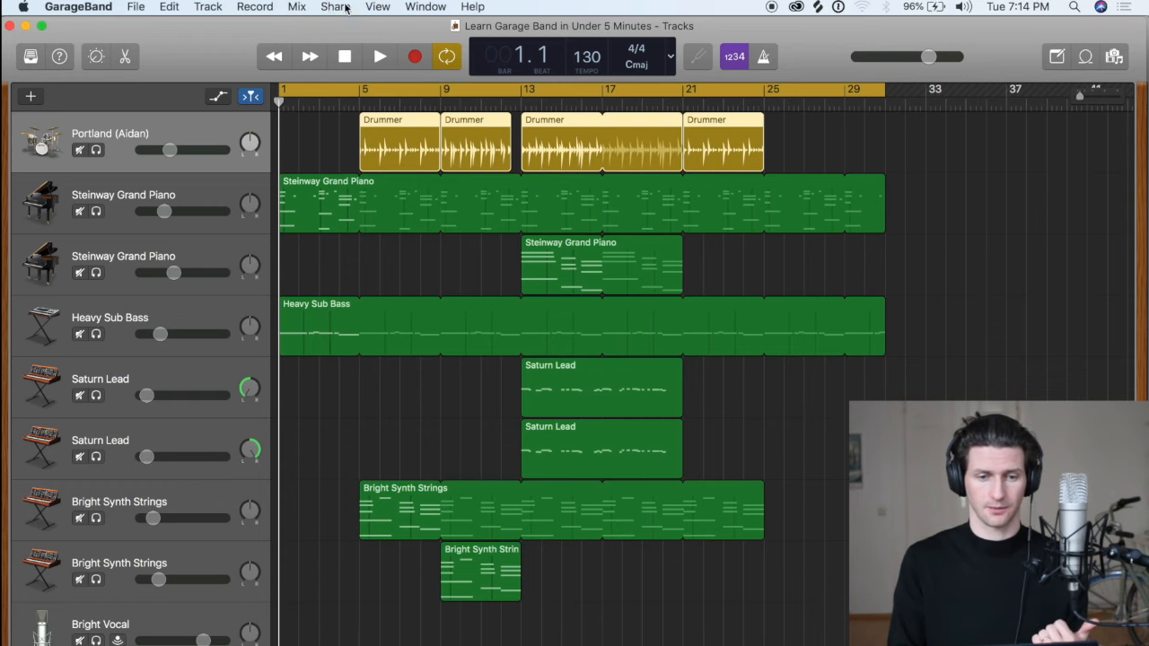
# Export the song to disk with MP3 as the file format
pyautogui.click(334, 6)
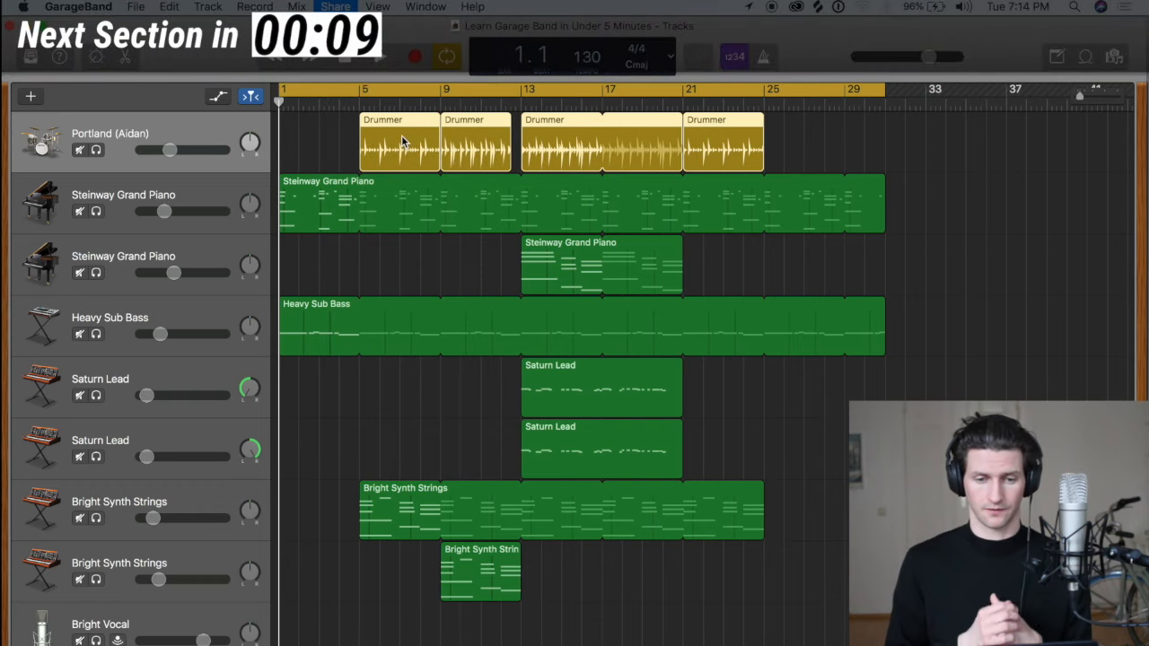
pyautogui.click(334, 6)
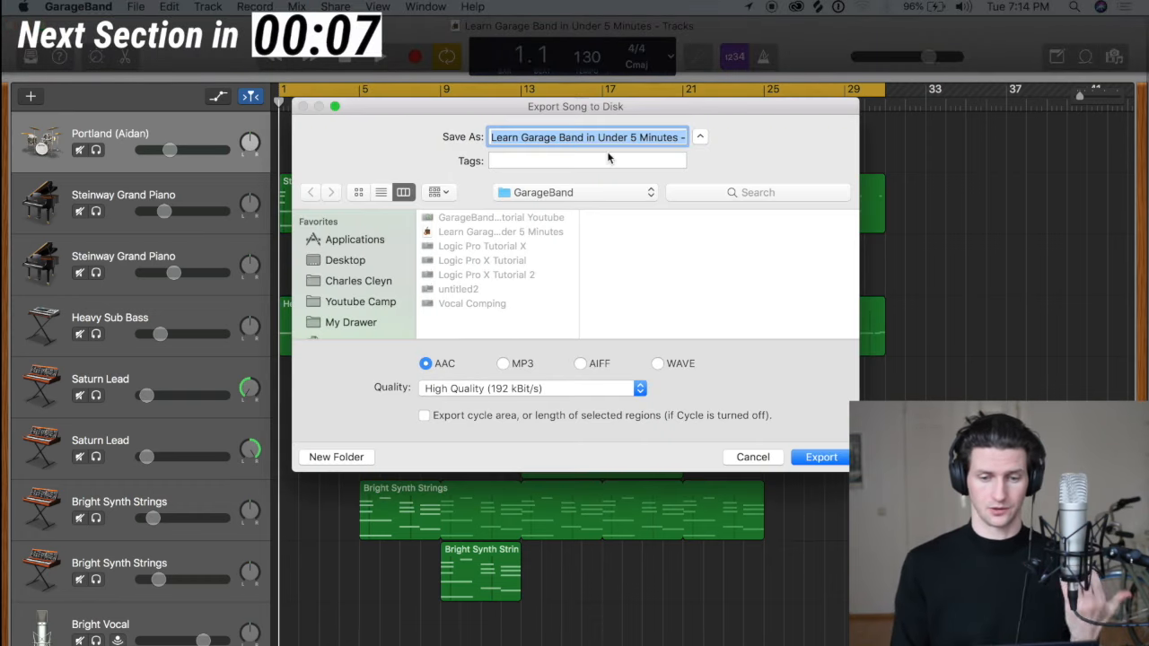
pyautogui.click(502, 363)
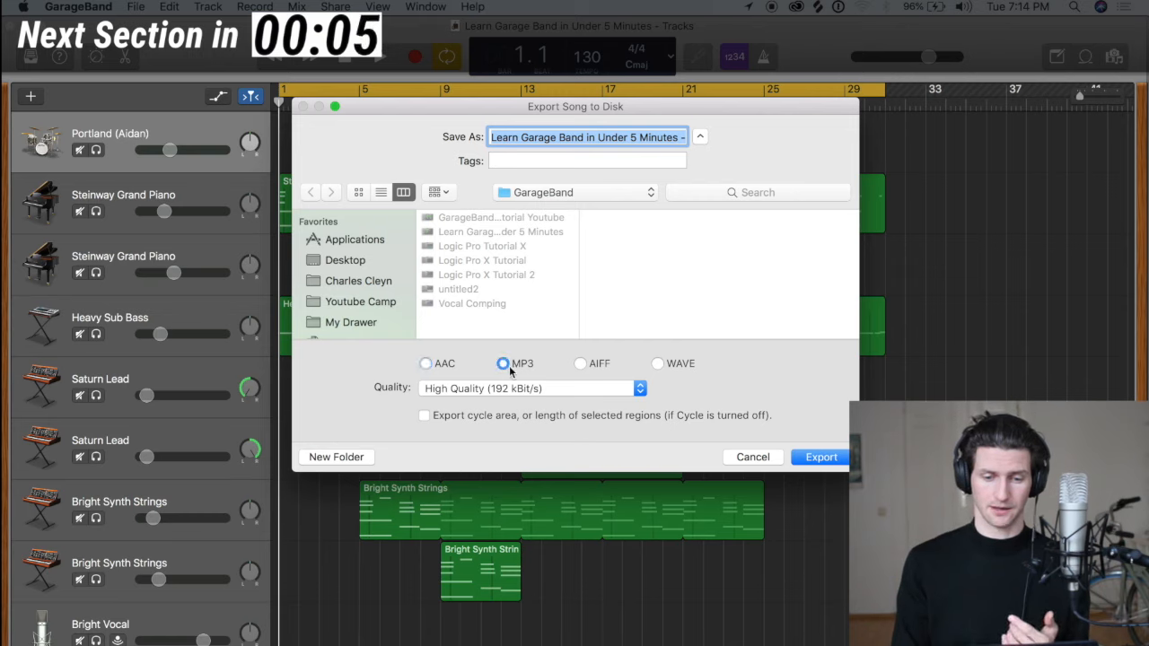